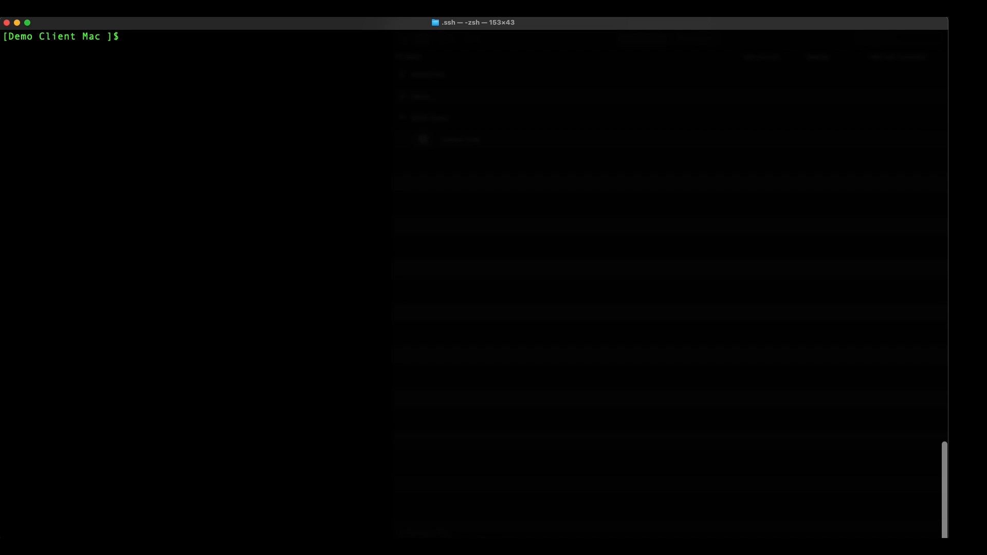
pyautogui.write('ssh -i id_demotodelete demotodelete@142.93.73.60')
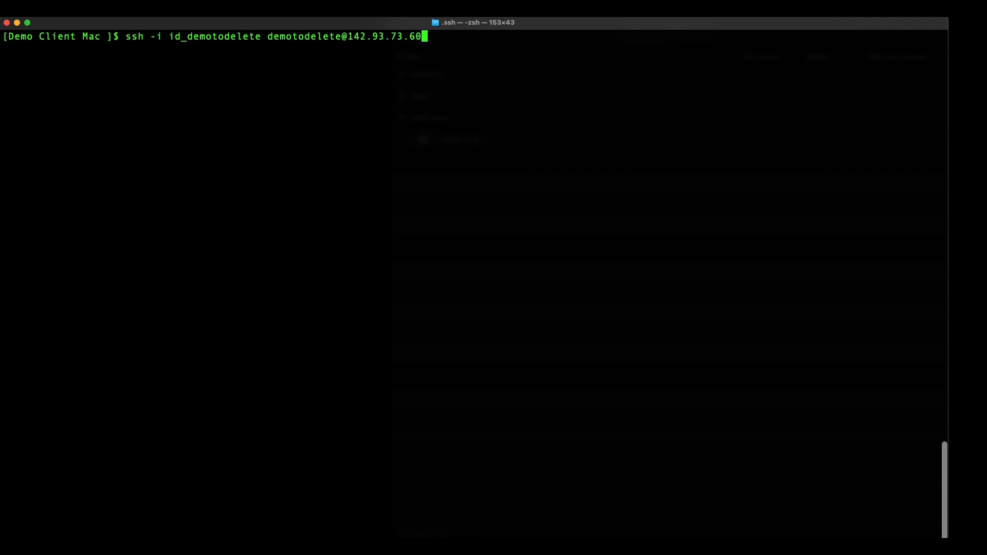
pyautogui.moveTo(422, 36)
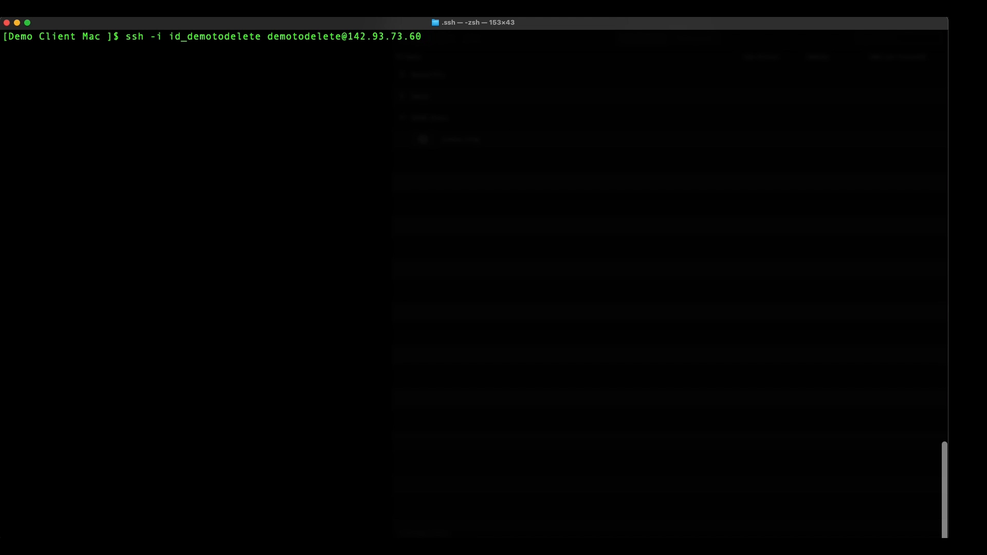
pyautogui.press('Return')
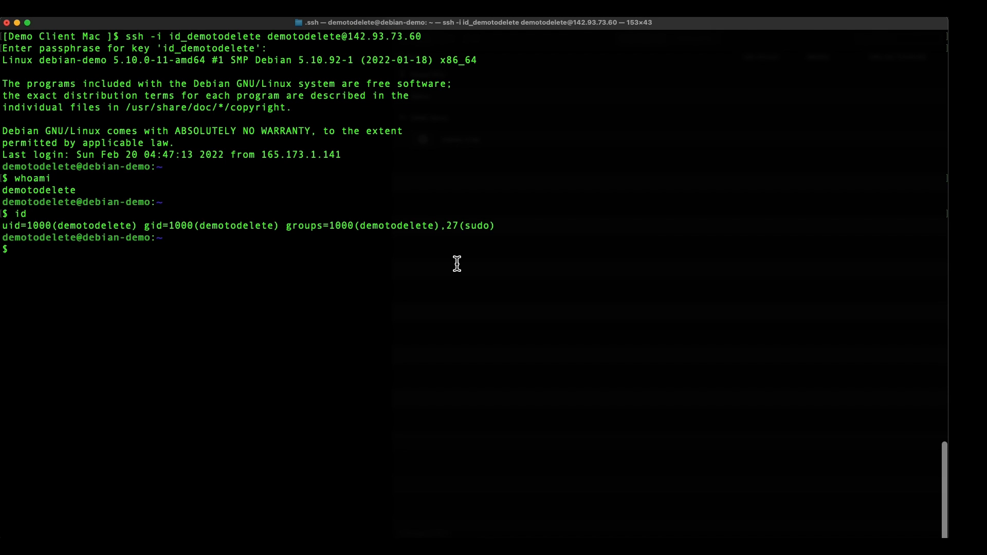
pyautogui.write('clear')
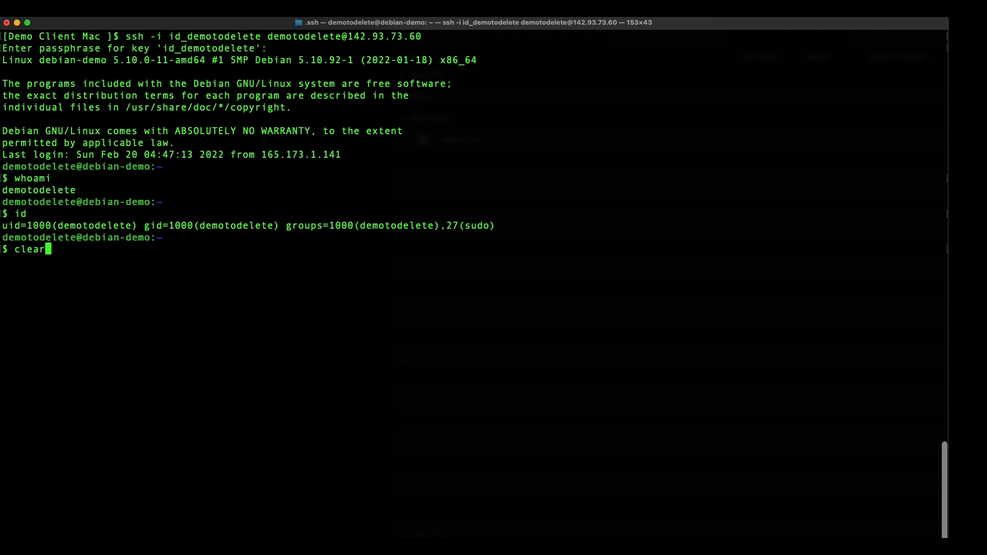
pyautogui.press('Return')
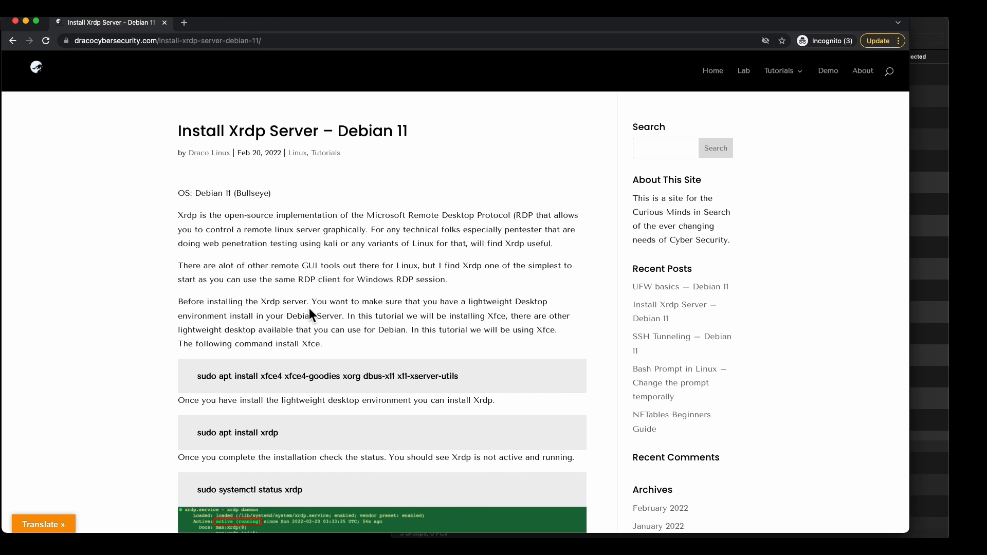
# Copy the tutorial's 'sudo apt install xfce4 ...' command from the Chrome page
pyautogui.scroll(-3)
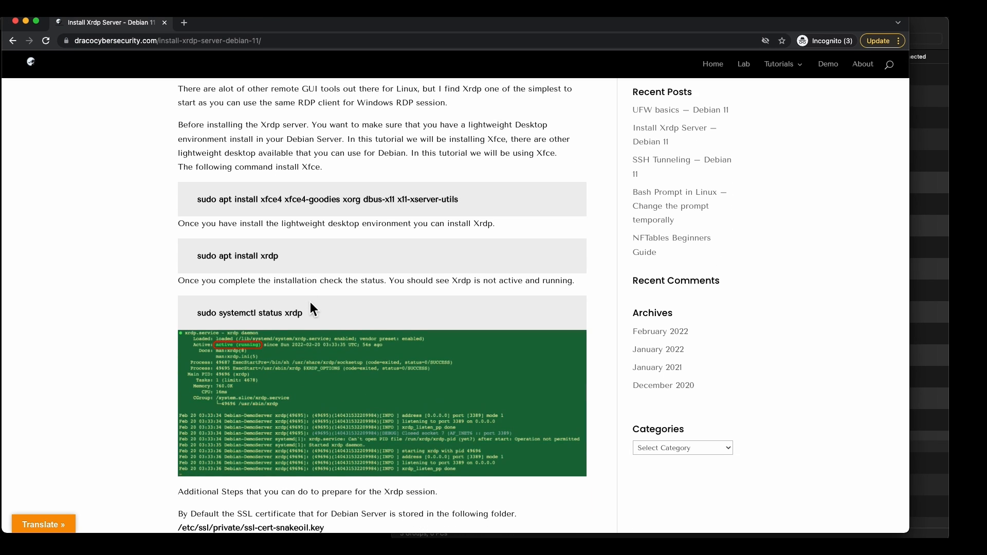
pyautogui.scroll(3)
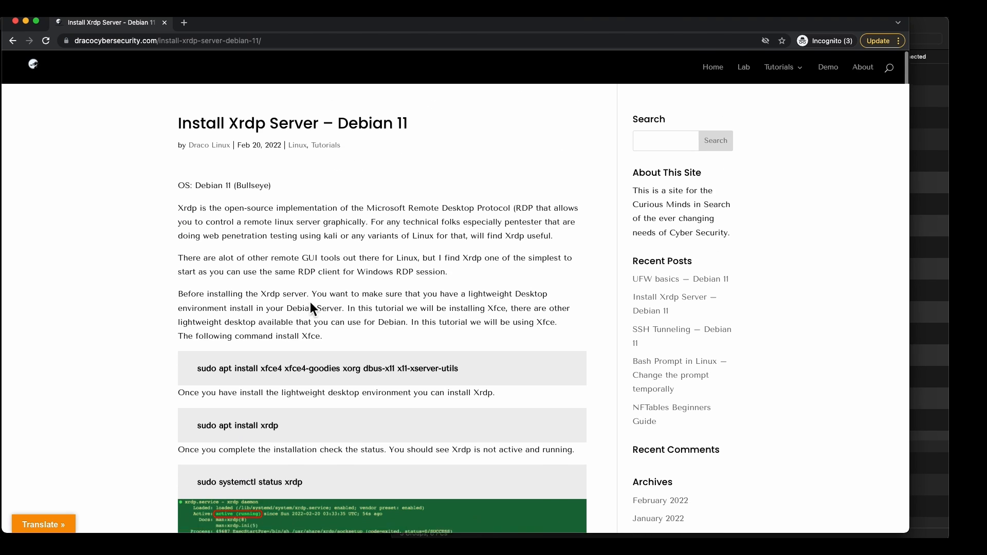
pyautogui.scroll(-3)
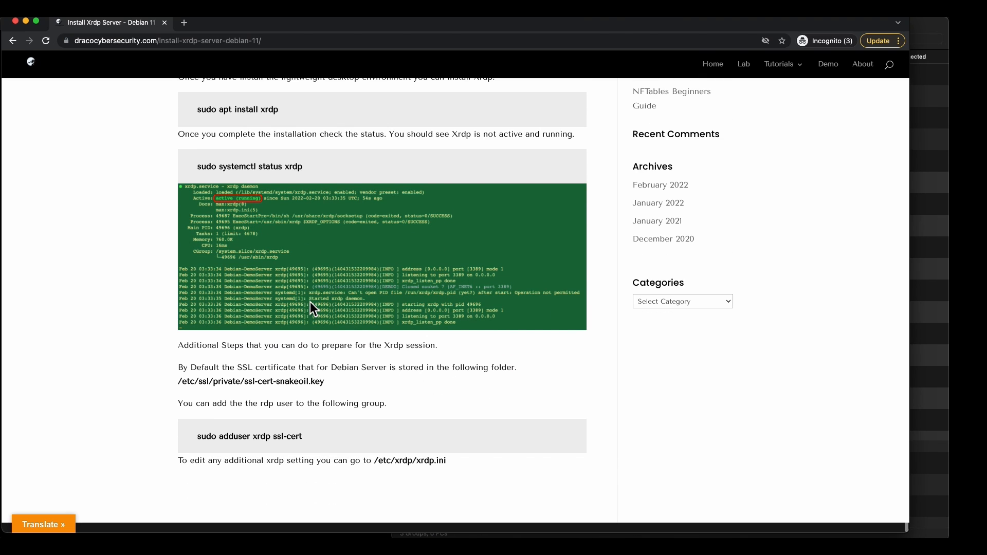
pyautogui.moveTo(354, 430)
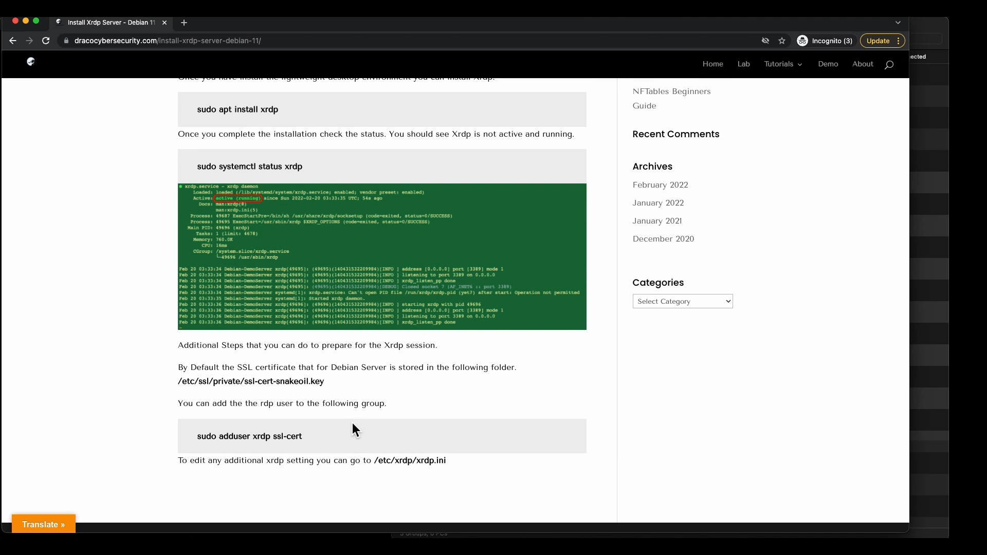
pyautogui.scroll(3)
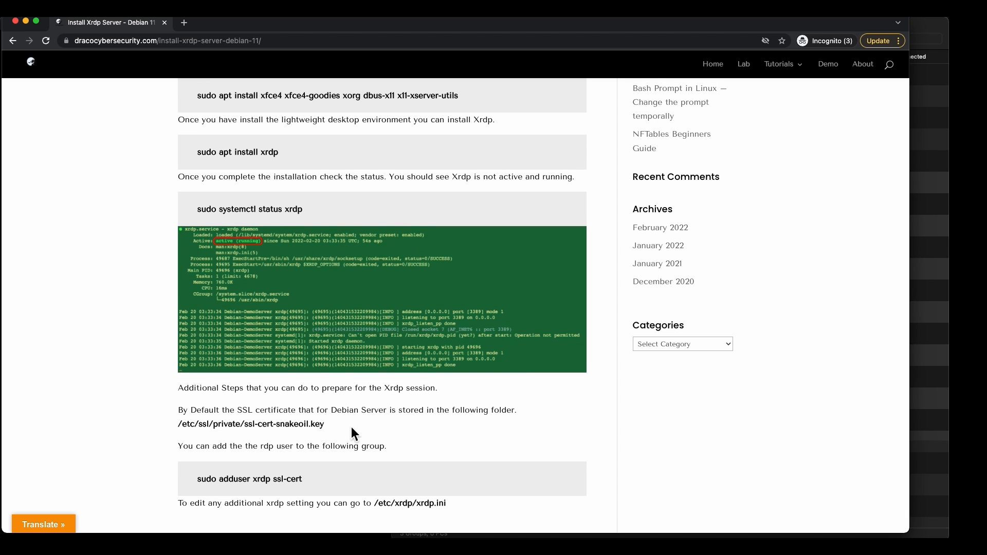
pyautogui.scroll(3)
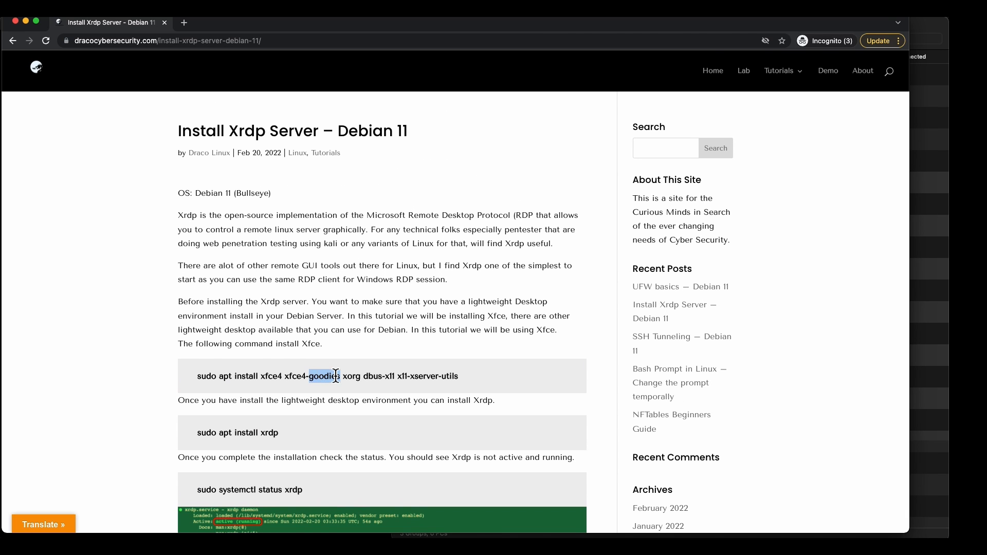
pyautogui.rightClick(333, 377)
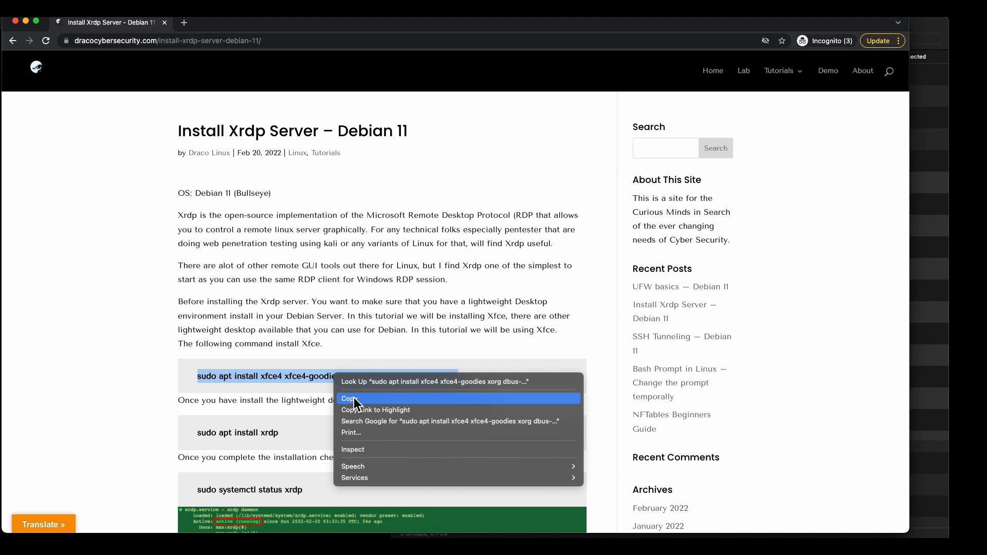
pyautogui.click(350, 399)
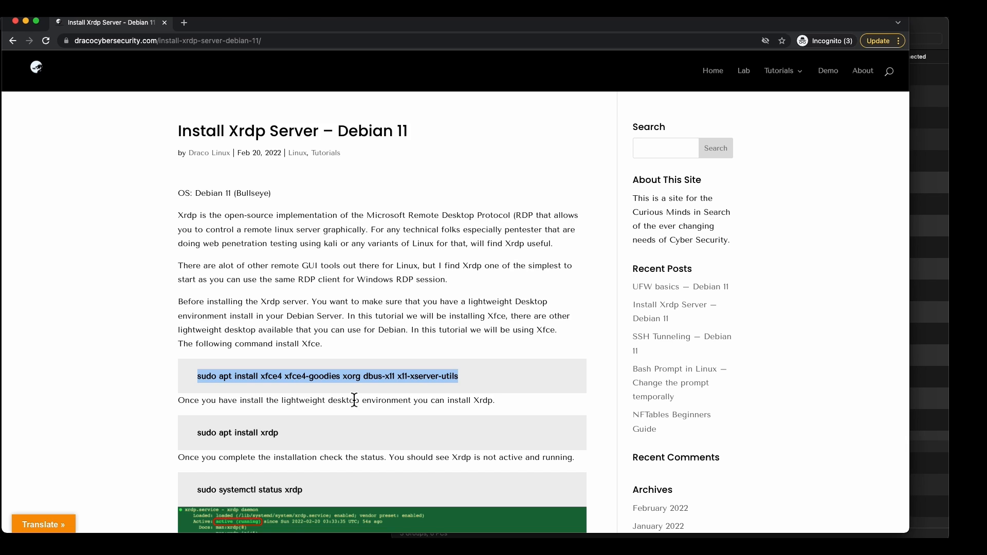
pyautogui.rightClick(327, 376)
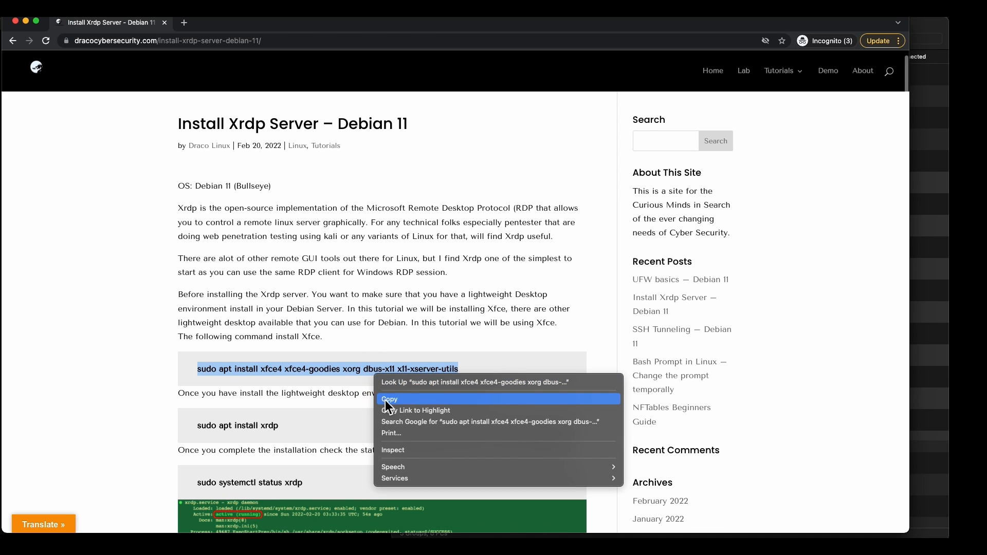
pyautogui.click(389, 399)
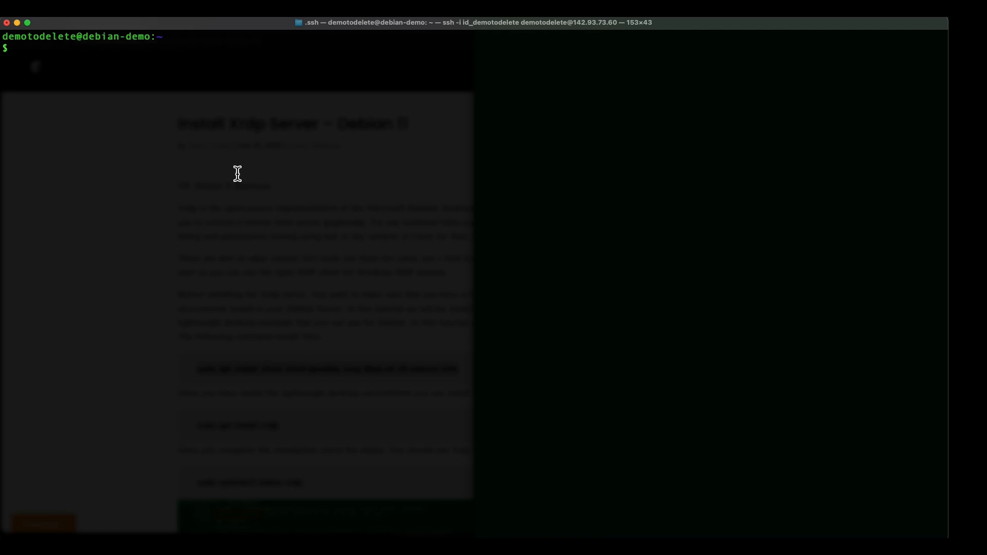
# Run 'sudo apt install xfce4 xfce4-goodies xorg dbus-x11 x11-xserver-utils', give the sudo password and answer Y
pyautogui.write('sudo apt install xfce4 xfce4-goodies xorg dbus-x11 x11-xserver-utils')
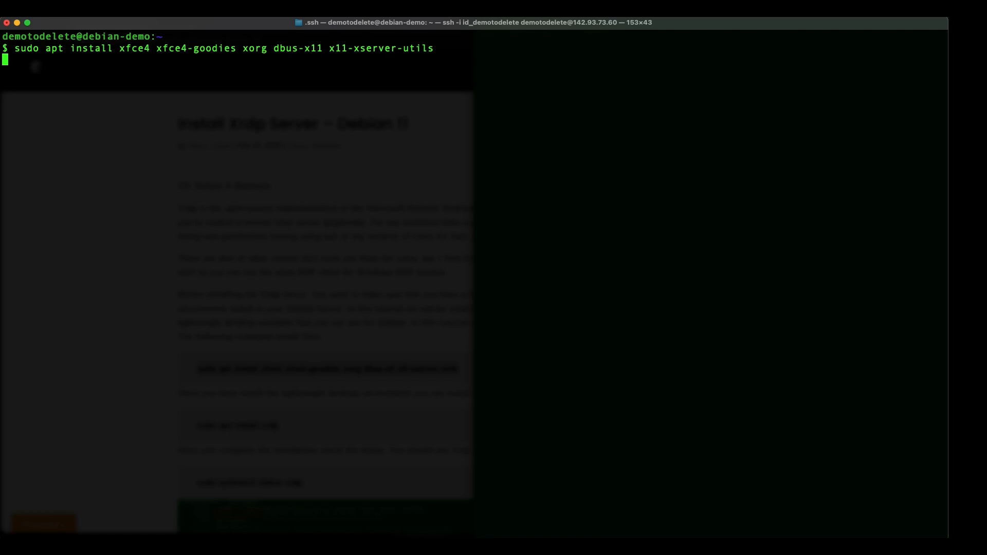
pyautogui.press('Return')
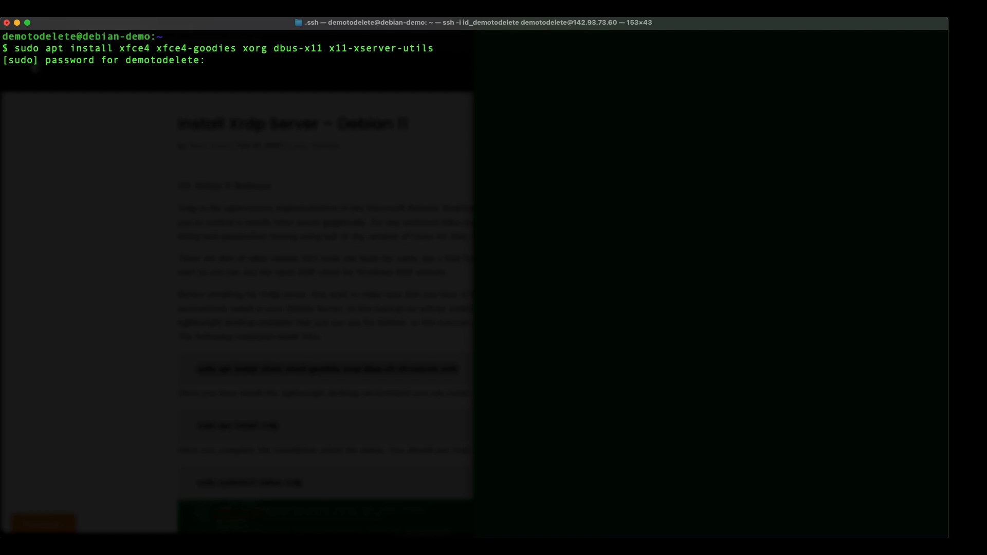
pyautogui.press('Return')
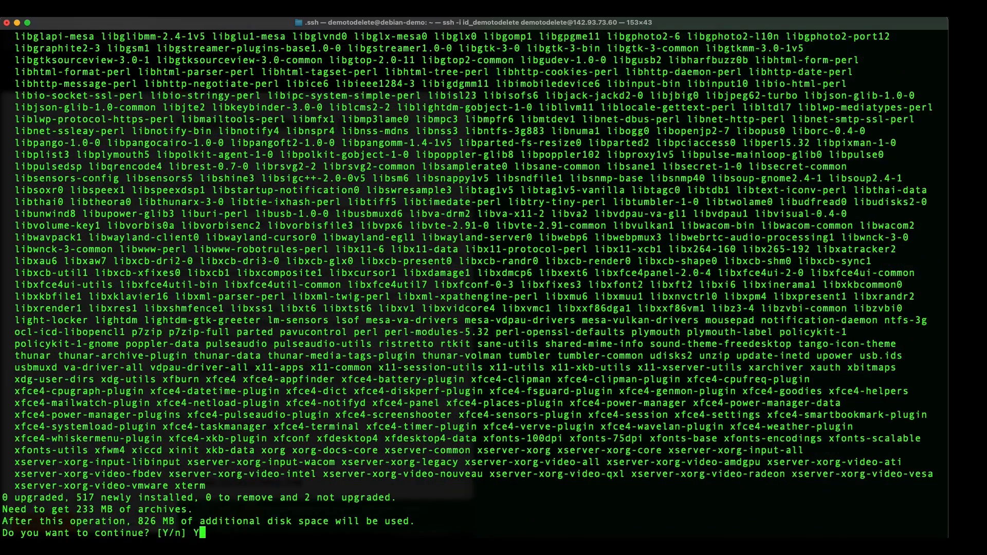
pyautogui.press('Return')
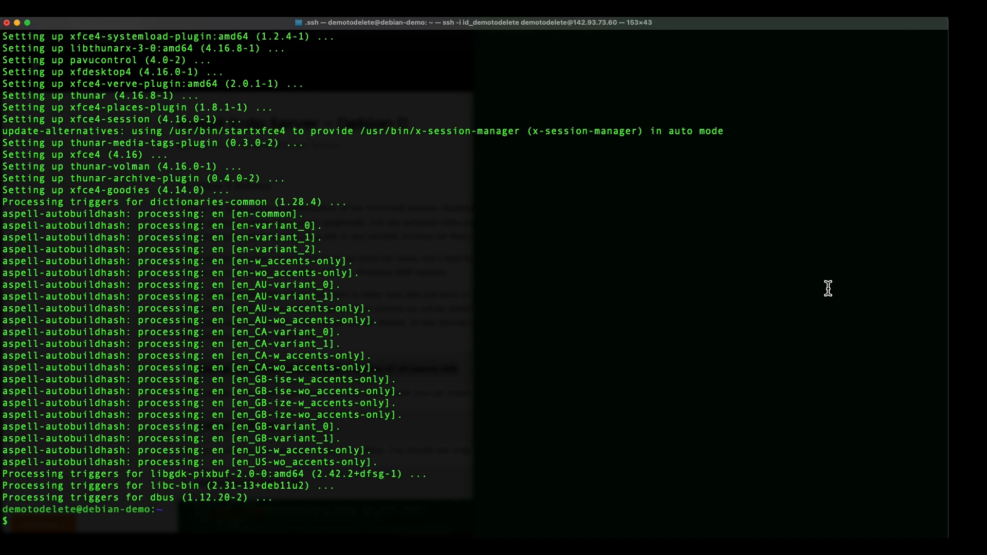
pyautogui.moveTo(726, 317)
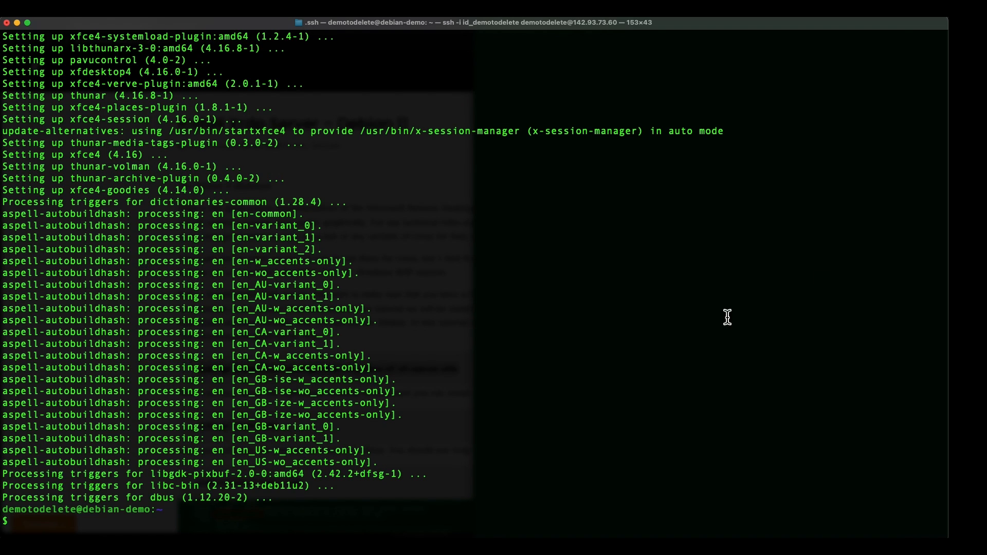
pyautogui.moveTo(516, 486)
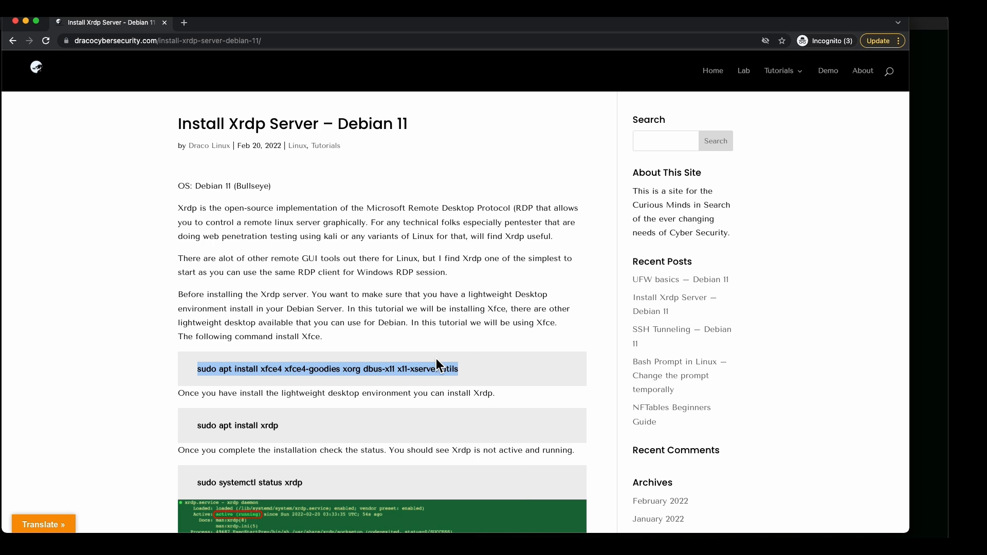
# Select and copy the tutorial's 'sudo apt install xrdp' line
pyautogui.scroll(-3)
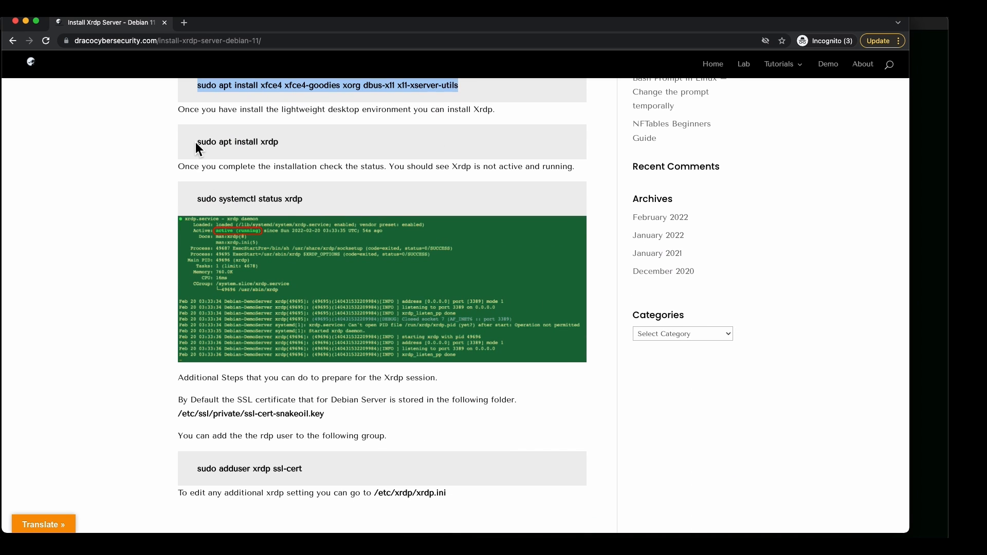
pyautogui.doubleClick(238, 142)
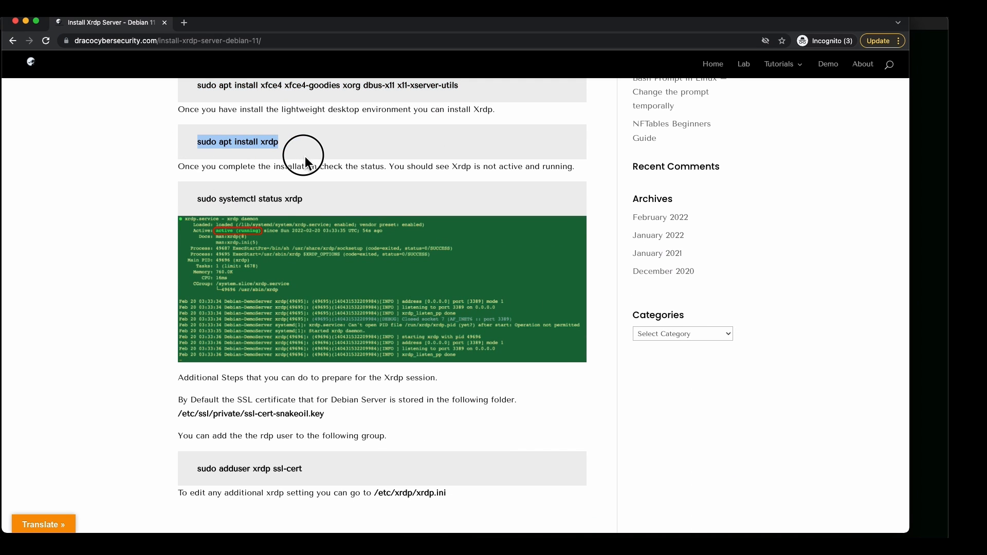
pyautogui.rightClick(302, 156)
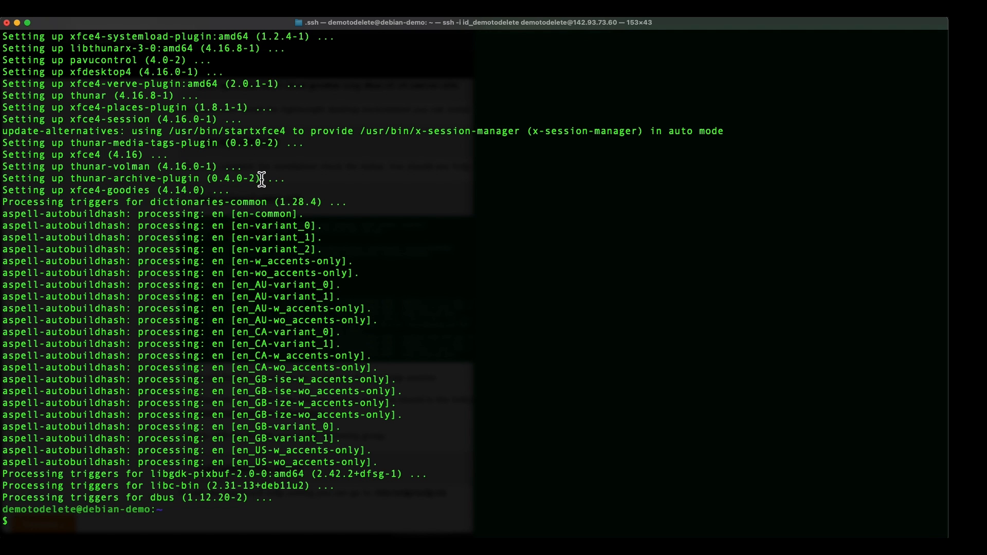
# Run 'sudo apt install xrdp' on the Debian server
pyautogui.write('sudo apt install xrdp')
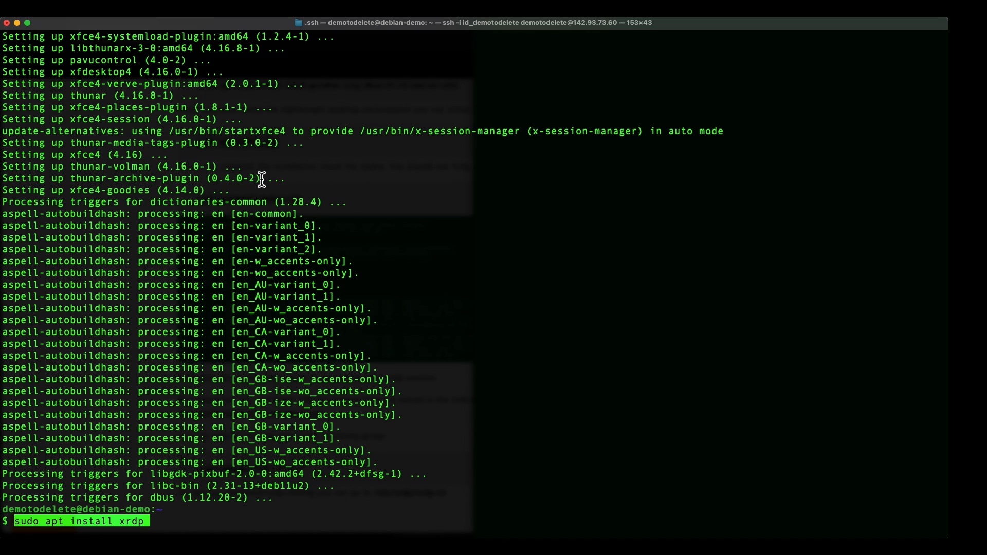
pyautogui.press('Return')
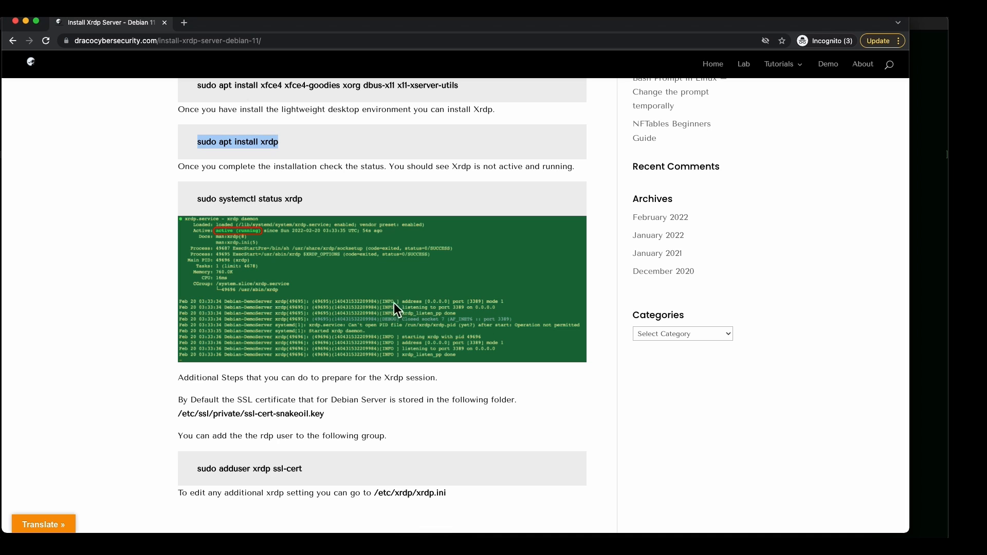
pyautogui.rightClick(248, 199)
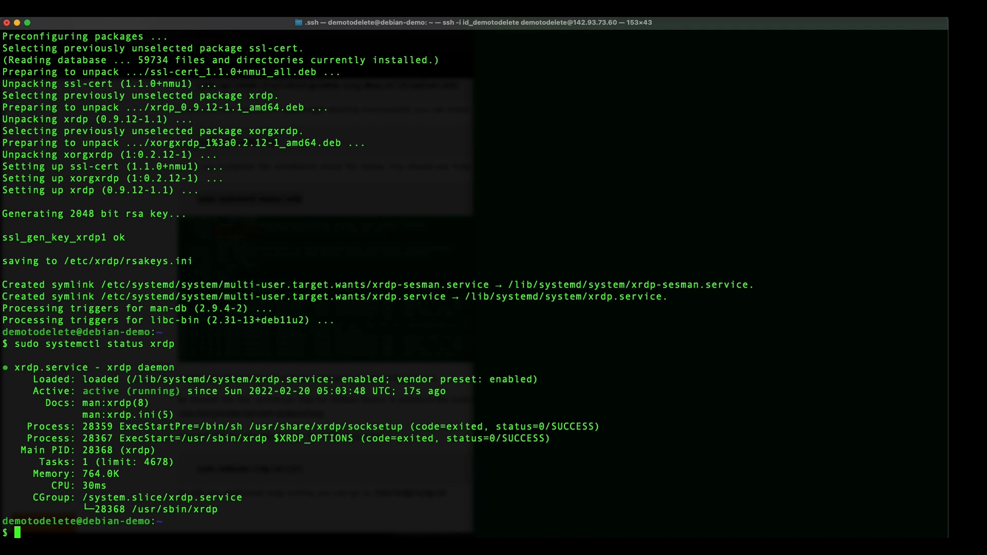
pyautogui.moveTo(82, 398)
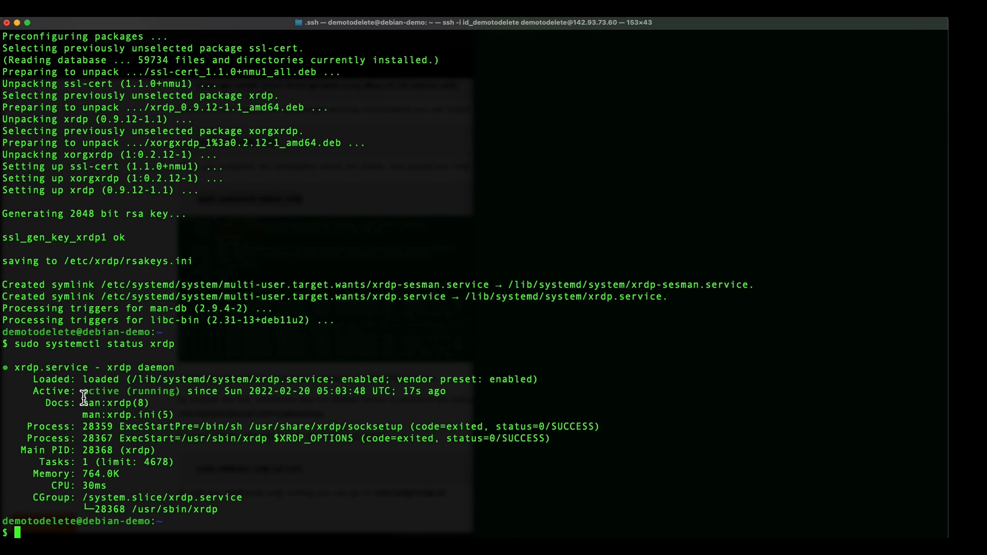
# Enable the xrdp service at boot with 'sudo systemctl enable xrdp'
pyautogui.doubleClick(101, 390)
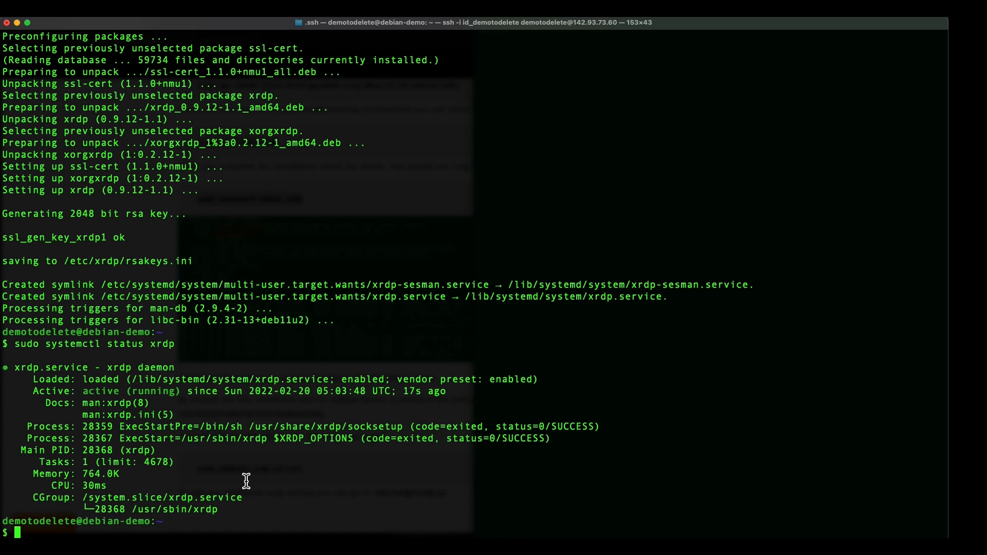
pyautogui.write('sudo systemctl')
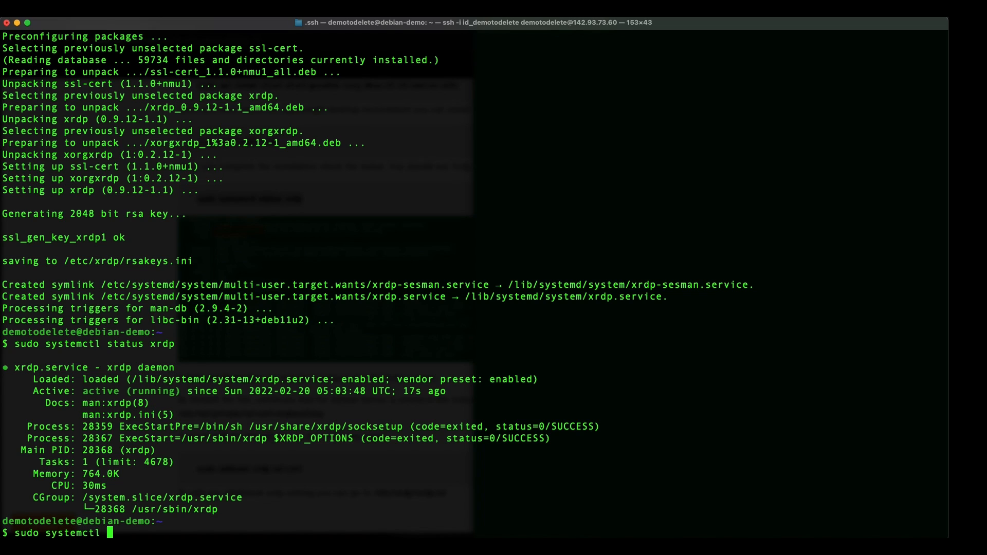
pyautogui.write('enable')
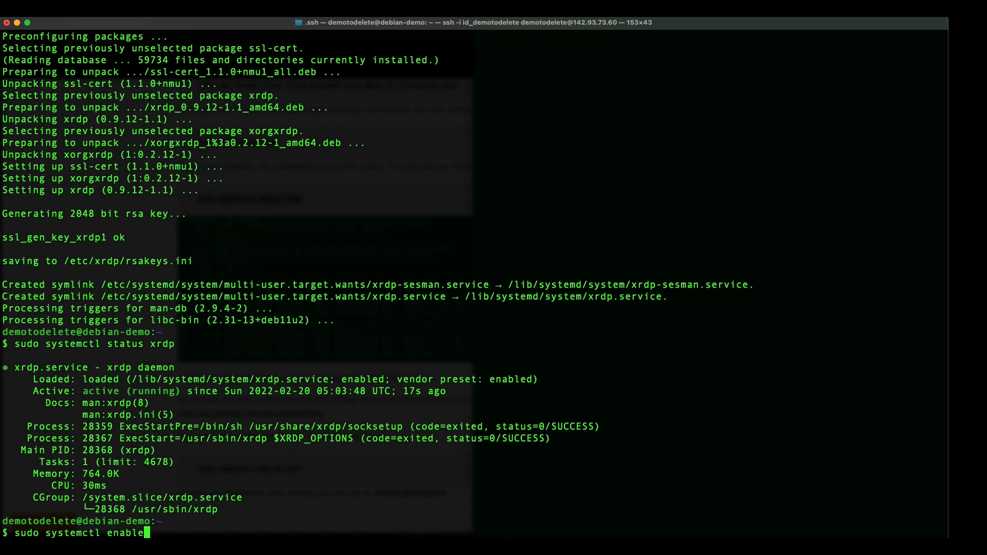
pyautogui.write('x')
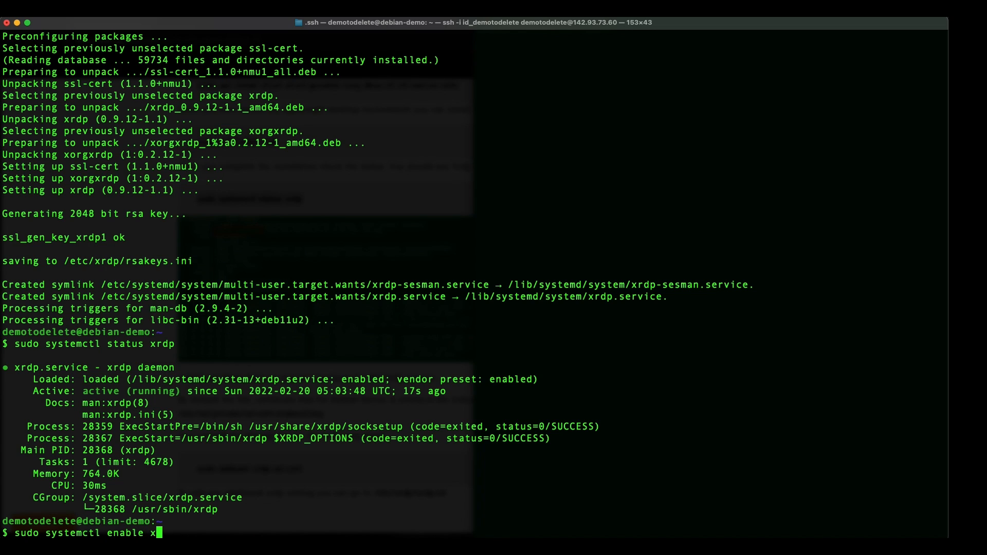
pyautogui.press('Return')
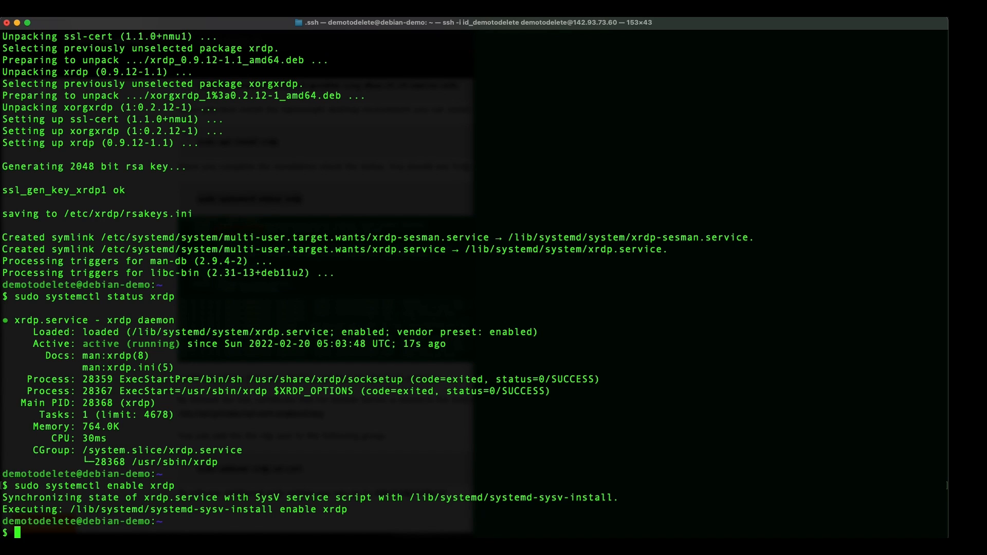
# Check 'sudo systemctl status xrdp' to confirm the service is active and running
pyautogui.write('sudo systemctl status xrdp')
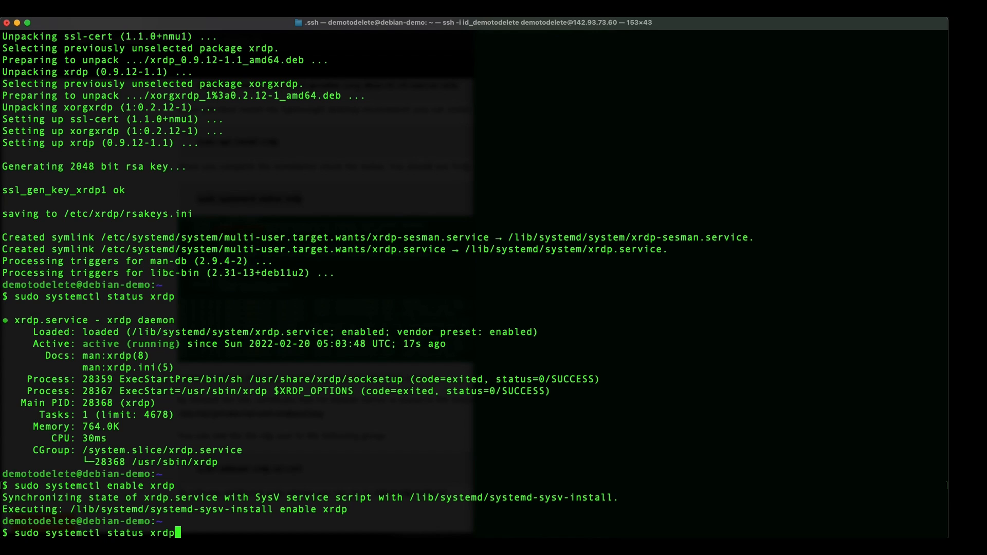
pyautogui.press('Return')
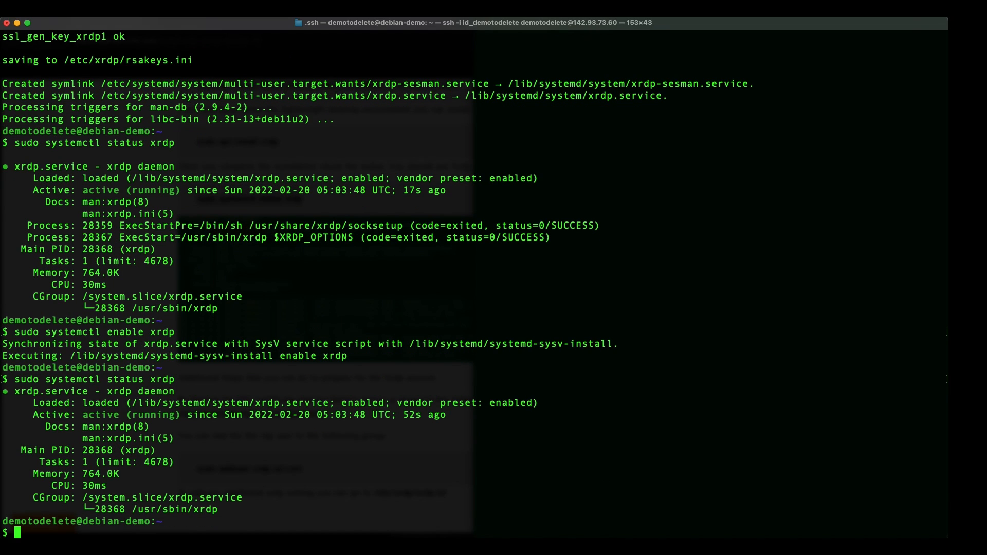
pyautogui.moveTo(85, 418)
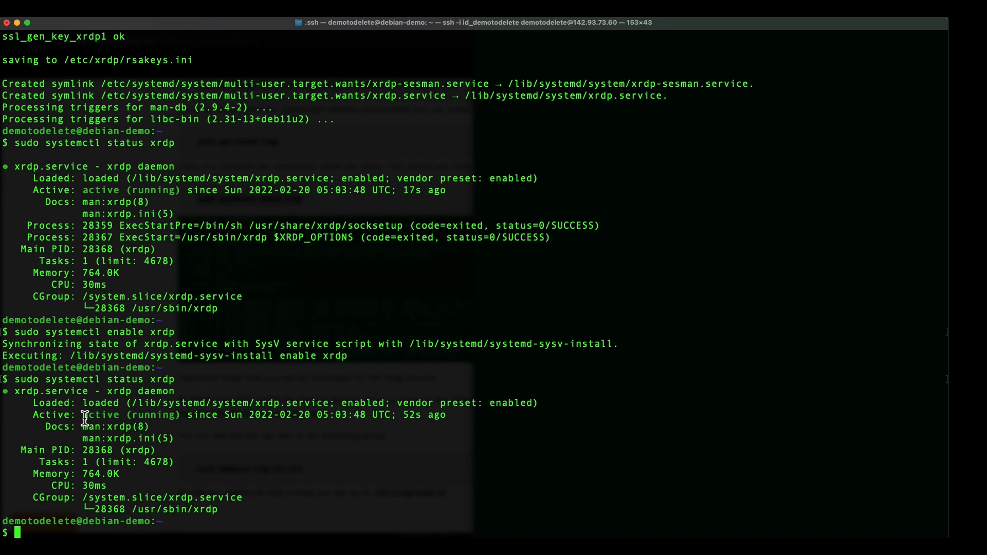
pyautogui.moveTo(201, 445)
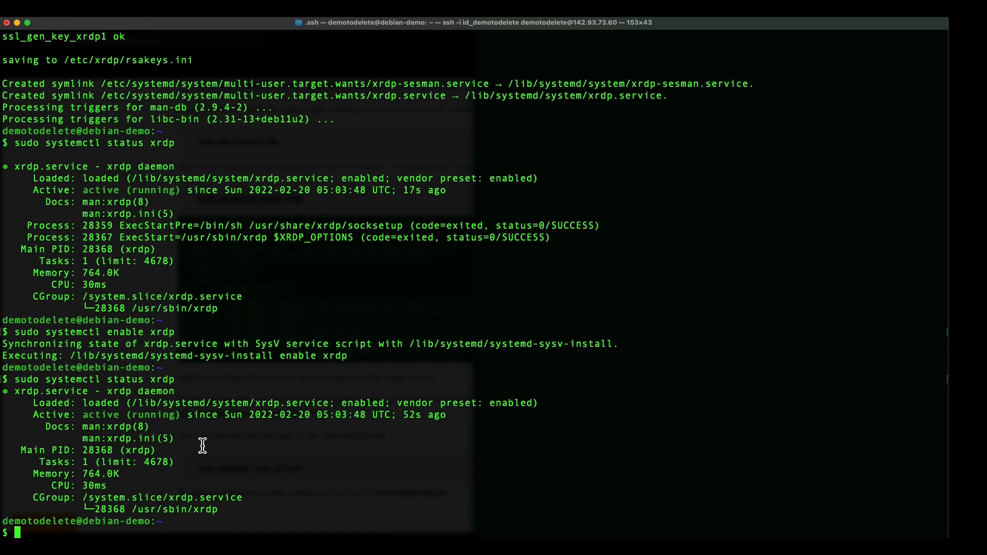
pyautogui.moveTo(231, 459)
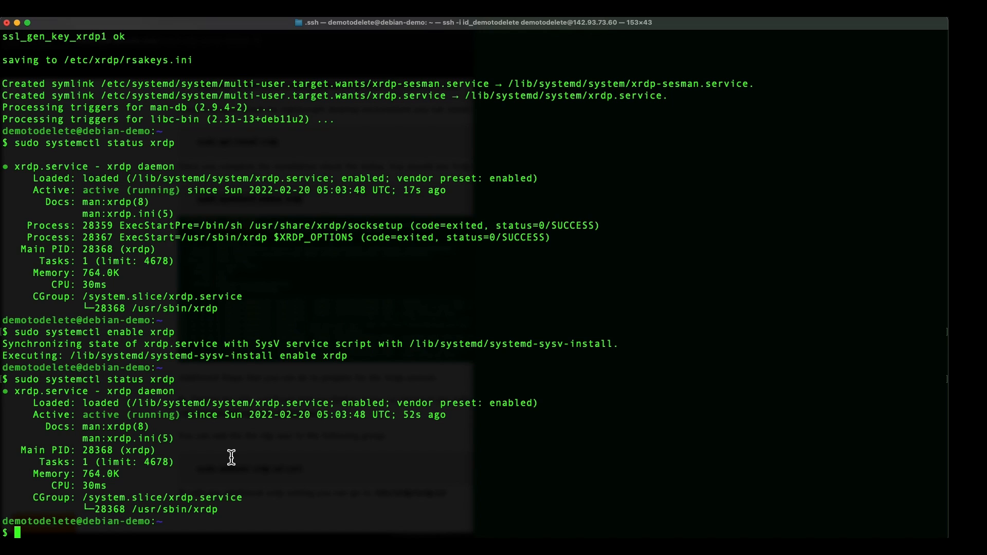
# Run 'sudo ufw status verbose' showing only port 22 allowed, then start an ip address check
pyautogui.write('sudo')
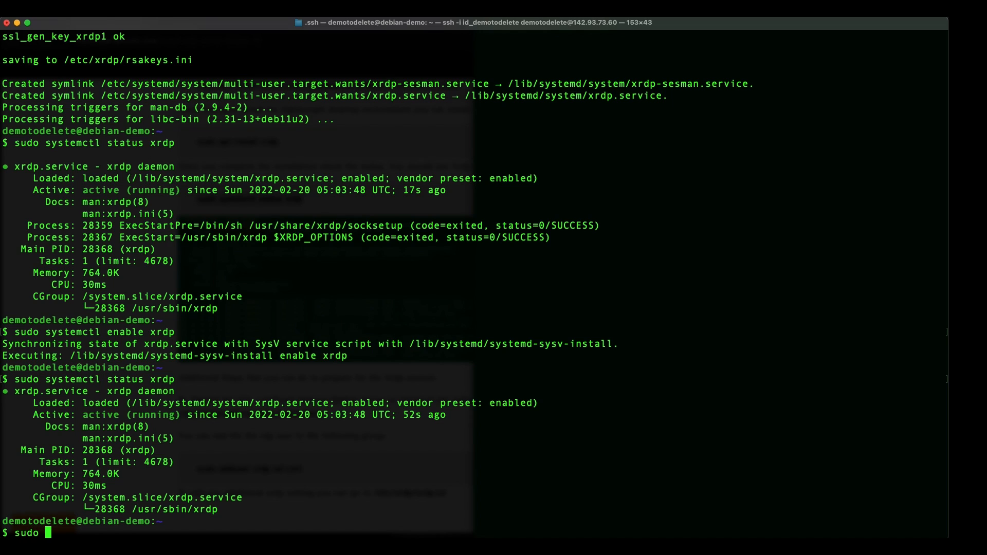
pyautogui.write('ufw status')
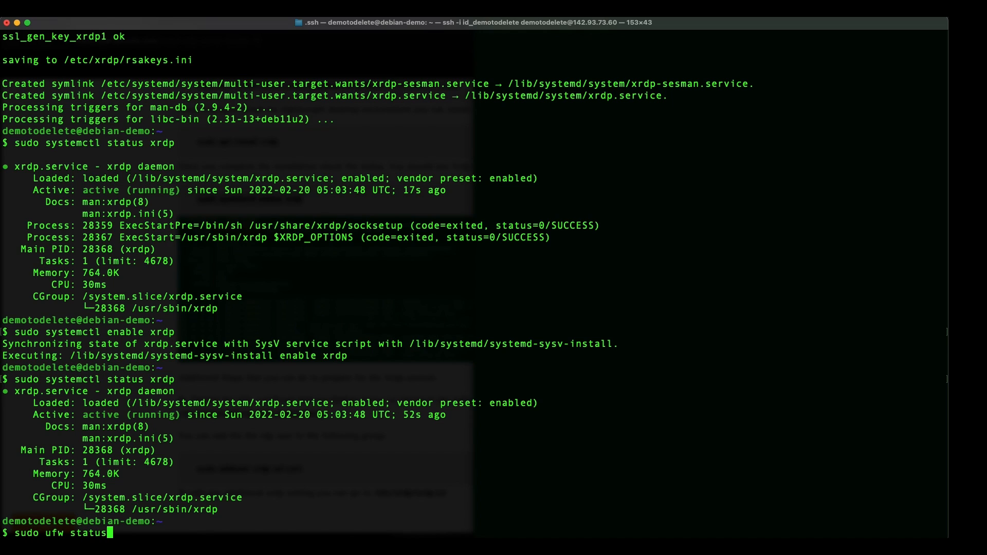
pyautogui.write('verbose')
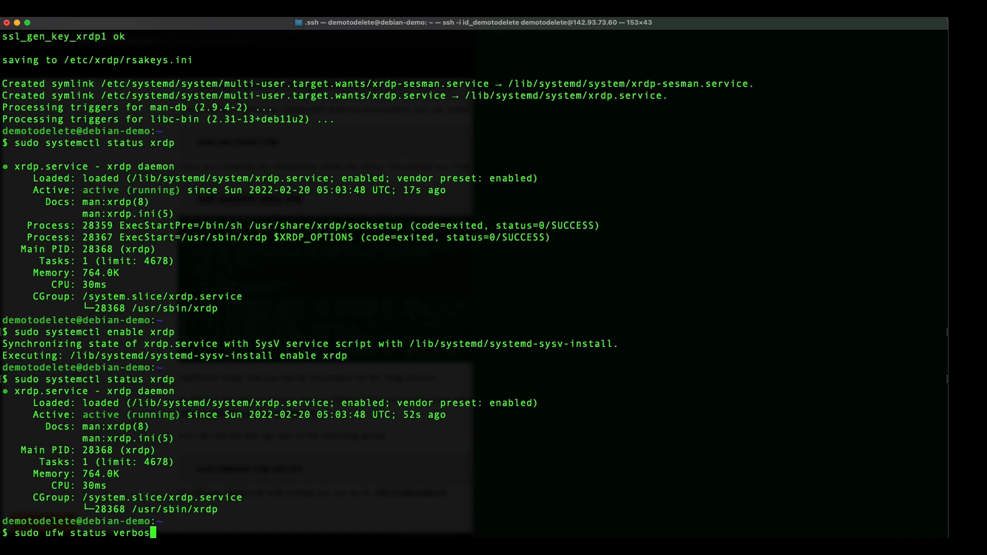
pyautogui.press('Return')
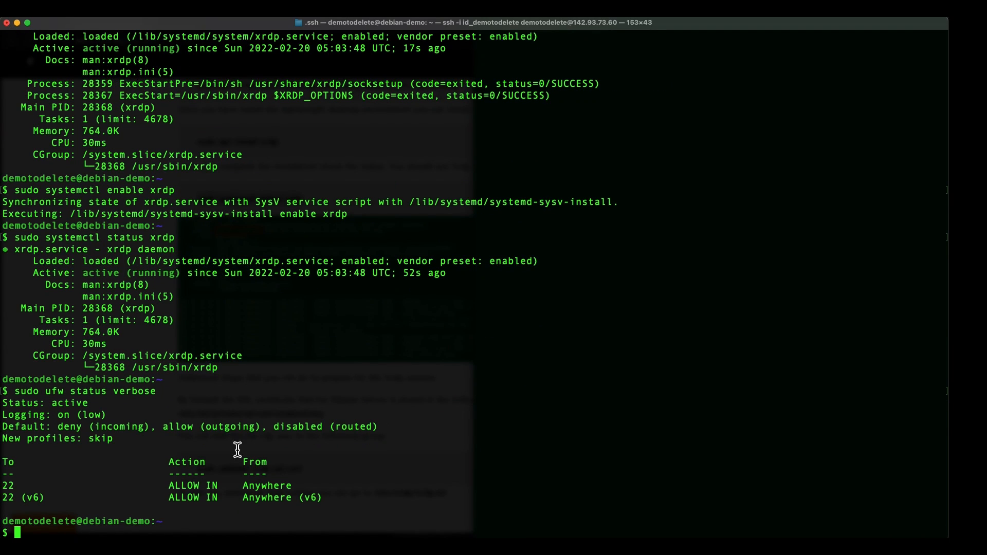
pyautogui.moveTo(35, 501)
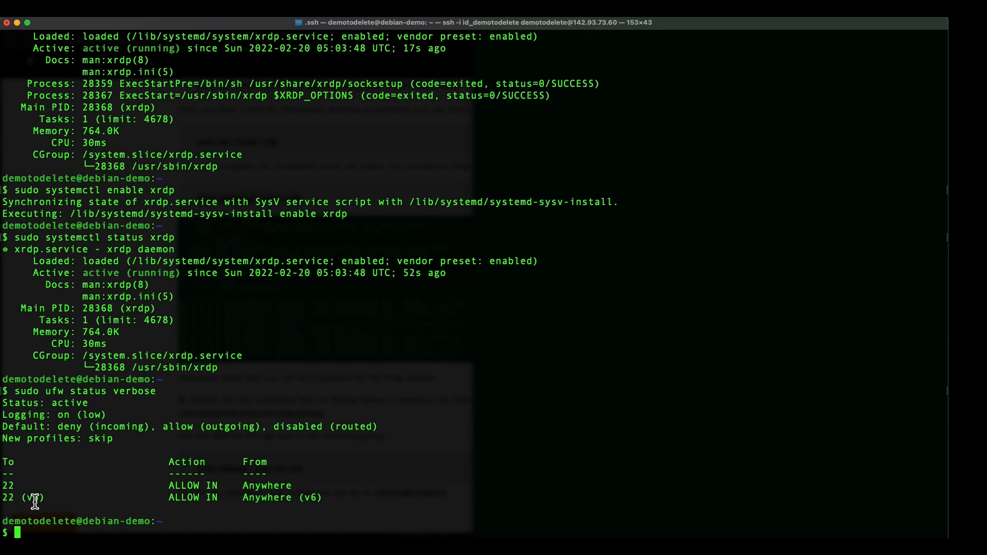
pyautogui.moveTo(527, 252)
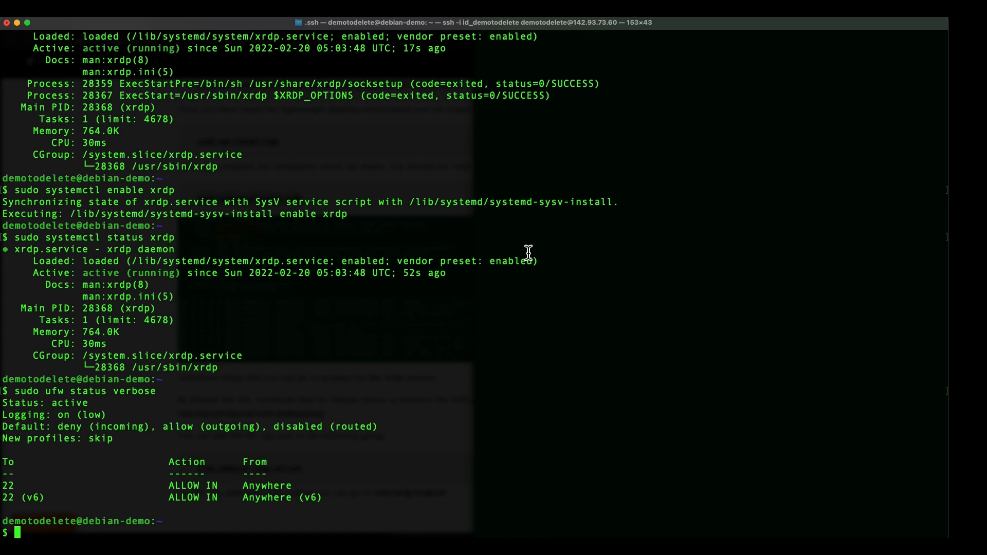
pyautogui.moveTo(210, 109)
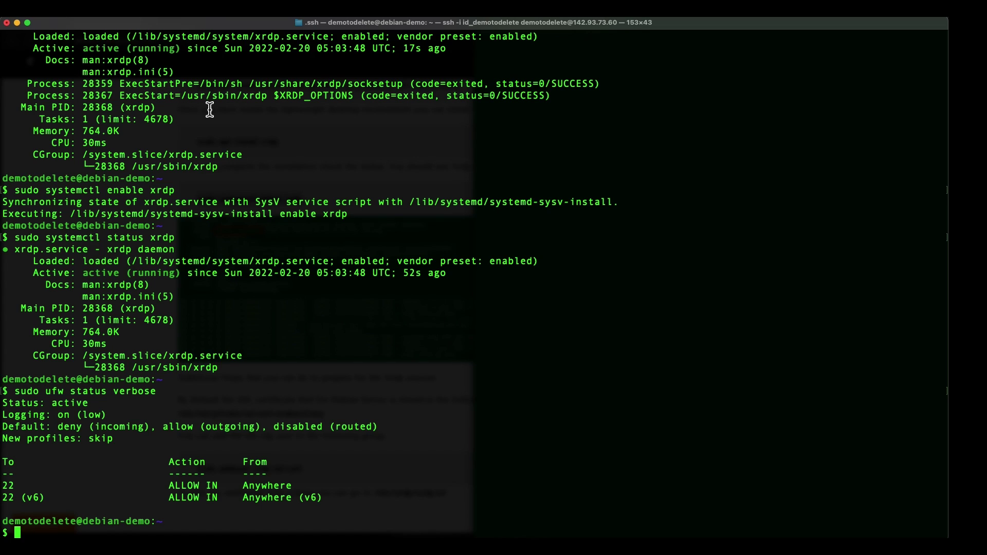
pyautogui.write('ip addr')
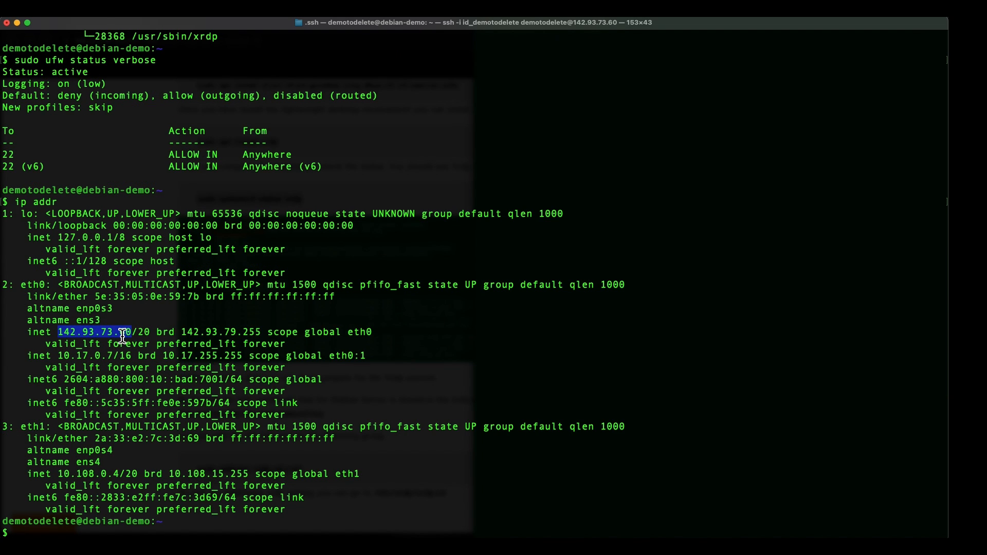
pyautogui.moveTo(739, 306)
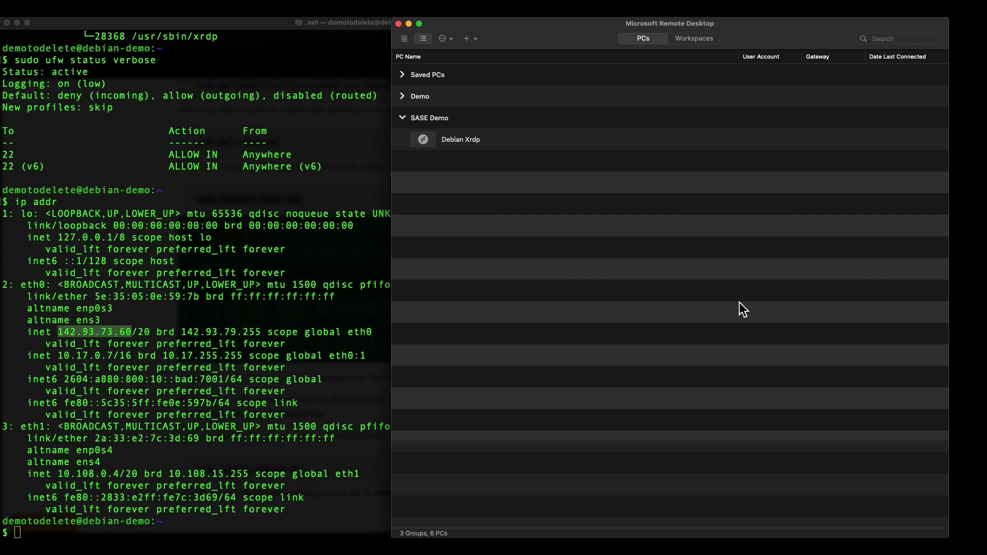
pyautogui.moveTo(469, 38)
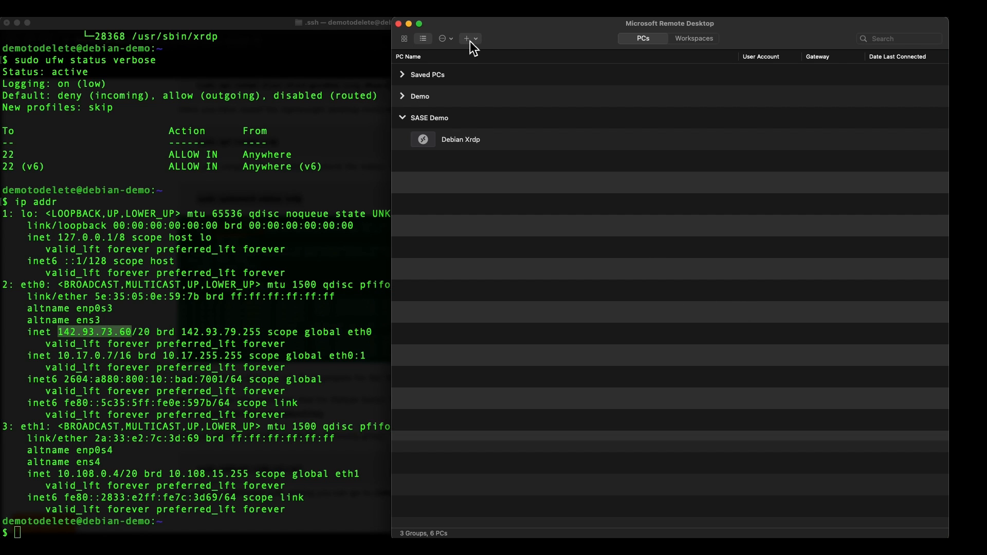
# Add a new PC for 142.93.73.60 with friendly name 'Debian Xrdp through UFW'
pyautogui.click(464, 38)
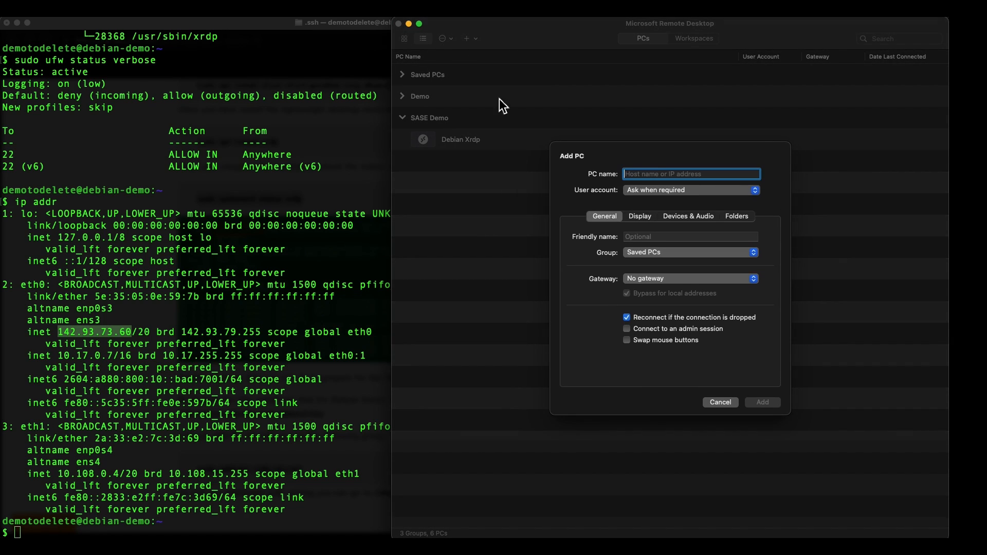
pyautogui.click(691, 174)
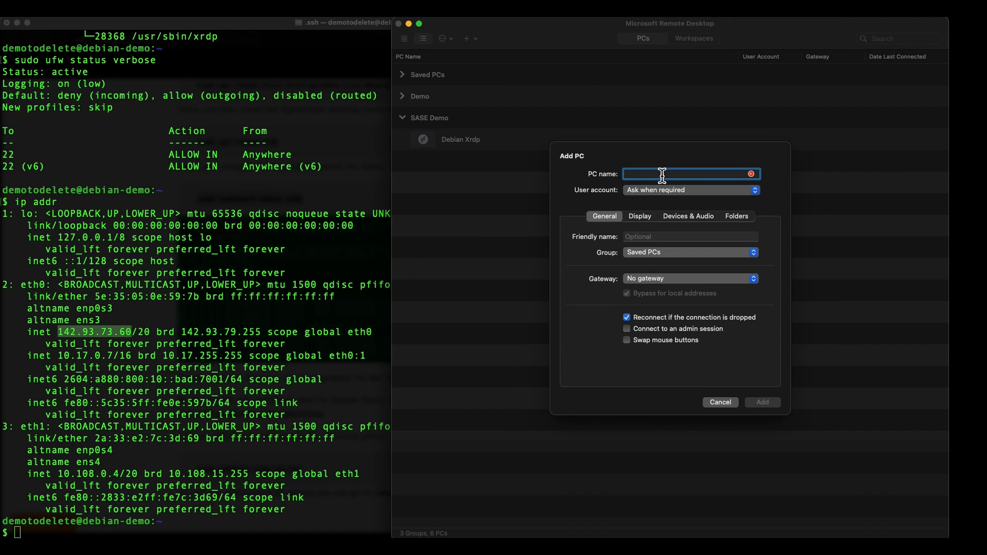
pyautogui.write('142.93.73.60')
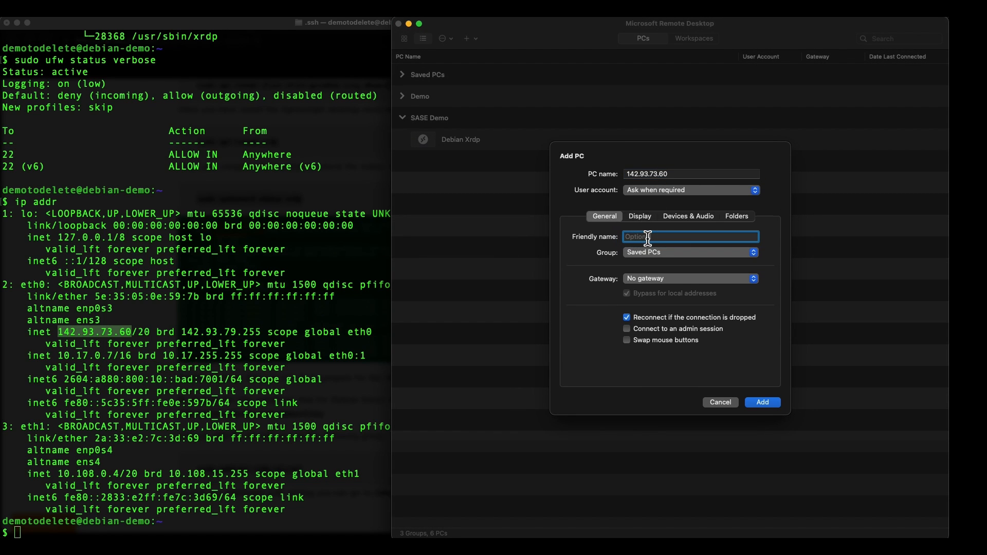
pyautogui.write('Debian x')
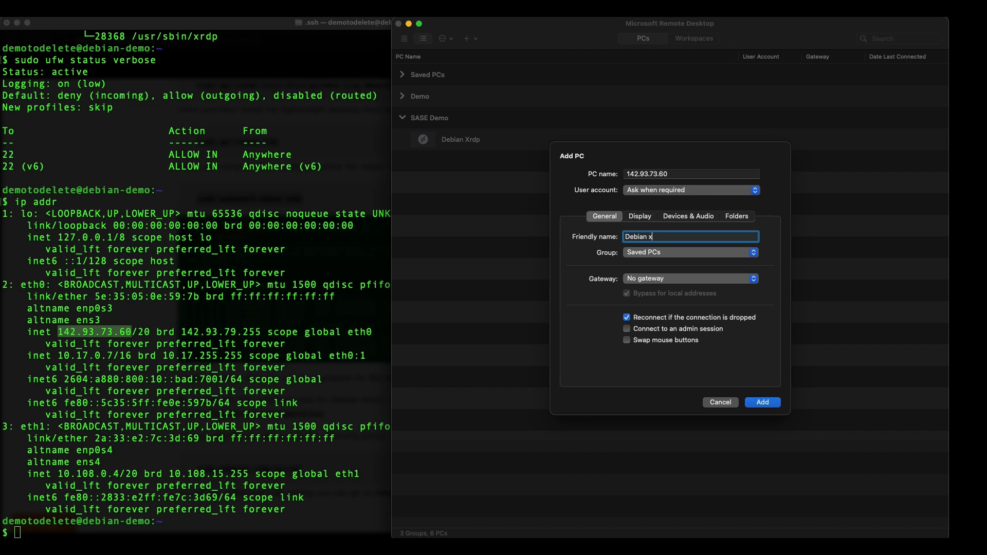
pyautogui.write('rdp through')
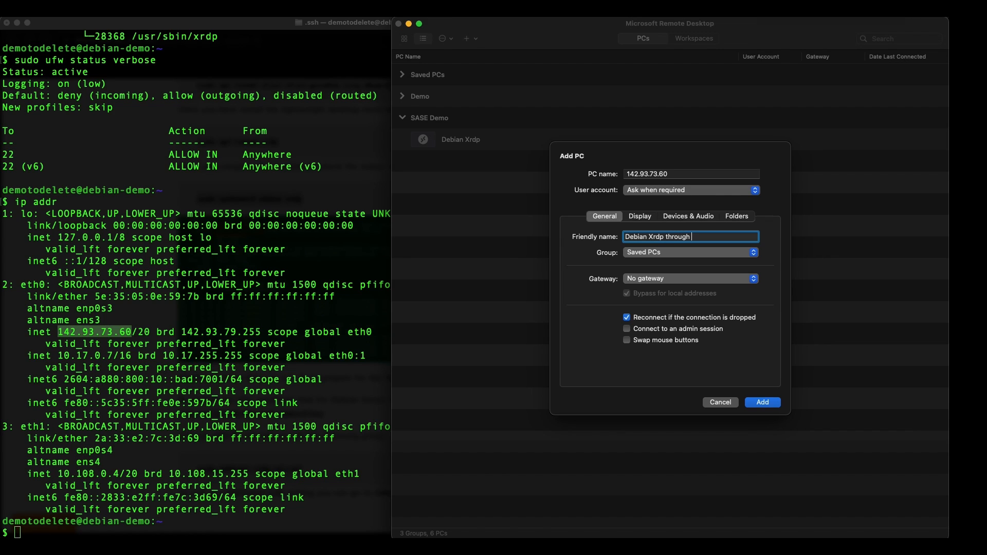
pyautogui.write('UFW')
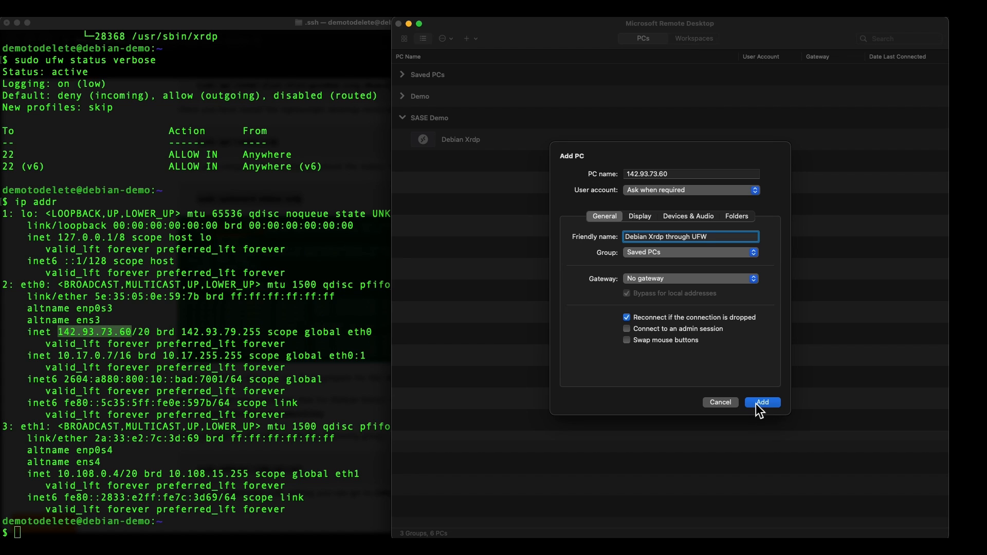
pyautogui.click(762, 402)
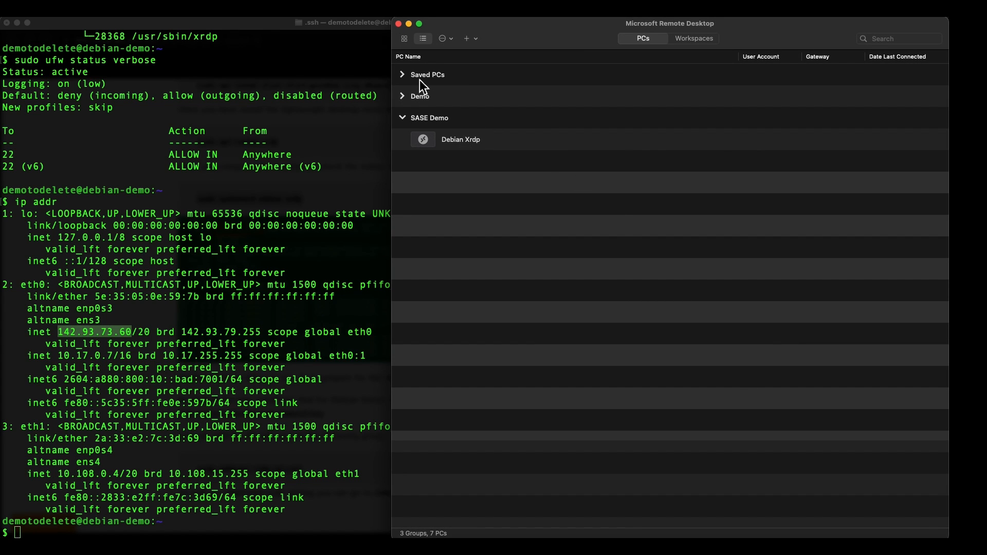
# Edit the new Saved PCs entry to move it into the SASE Demo group
pyautogui.click(426, 74)
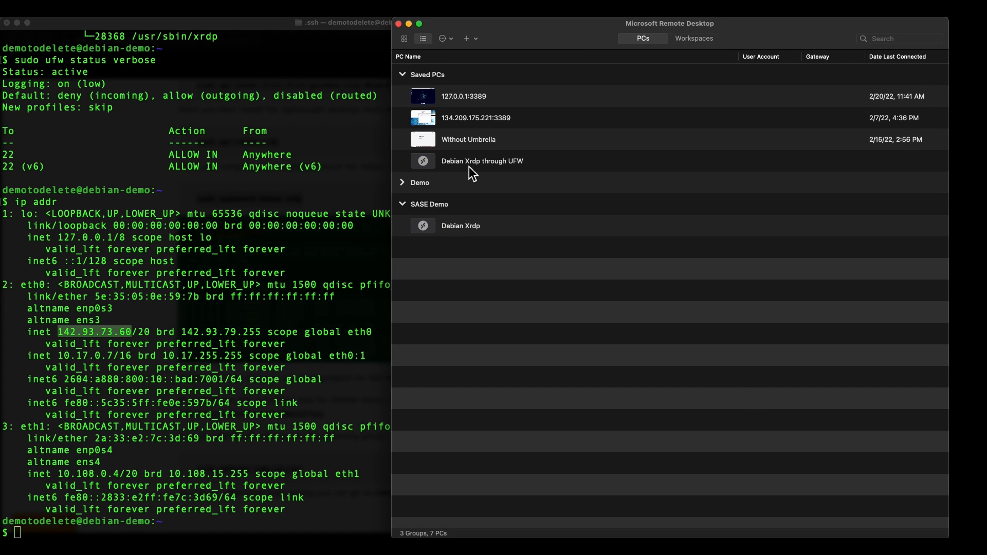
pyautogui.rightClick(481, 160)
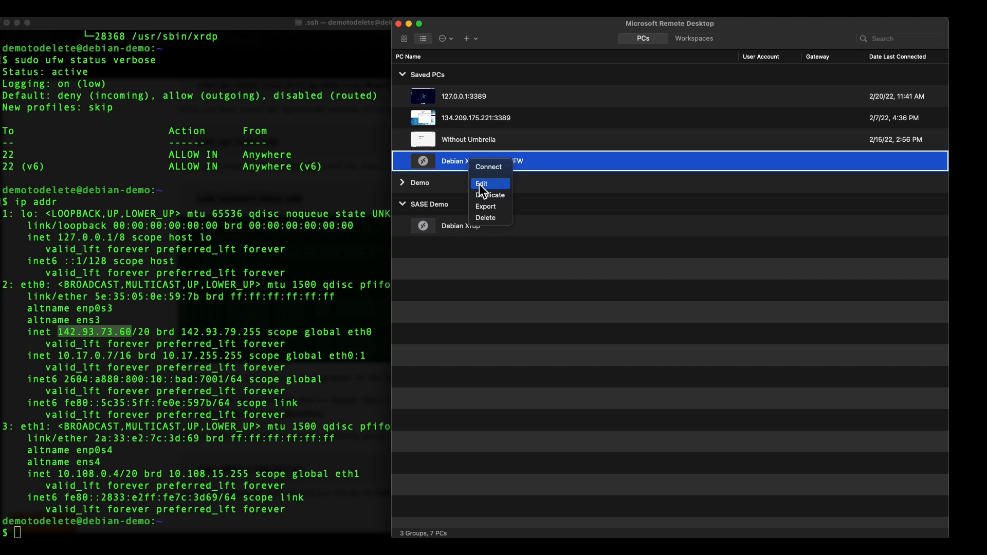
pyautogui.click(481, 183)
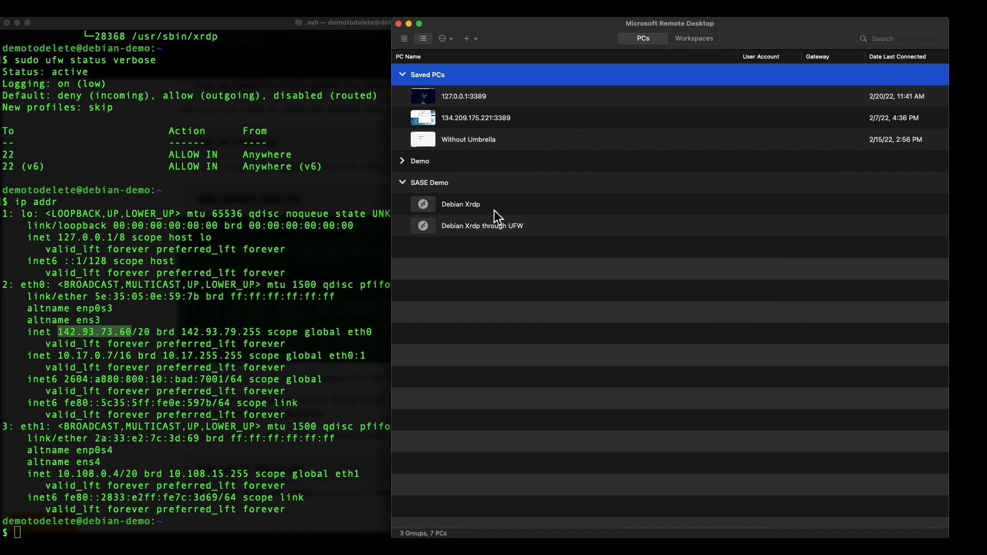
# Connect to the 'Debian Xrdp through UFW' server in the SASE Demo group
pyautogui.click(402, 74)
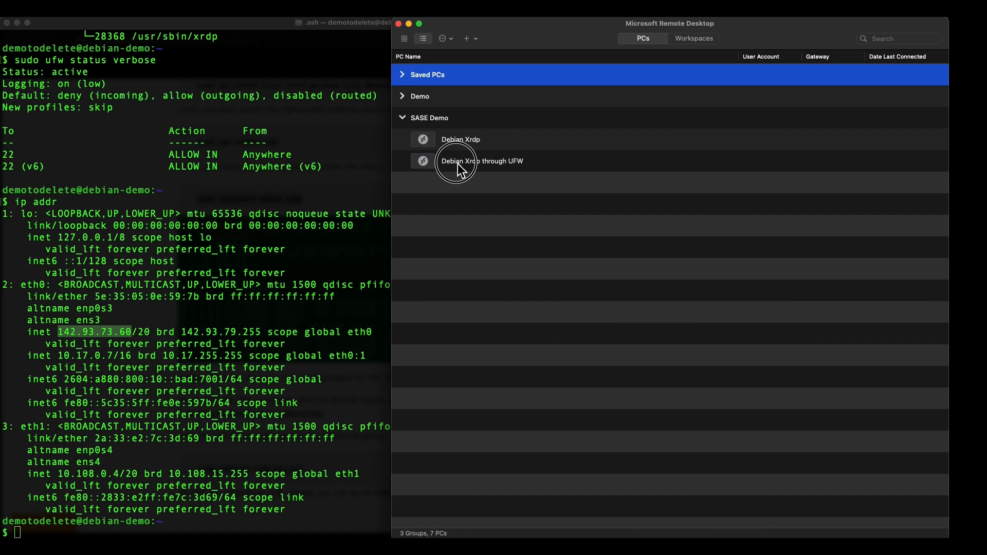
pyautogui.doubleClick(481, 161)
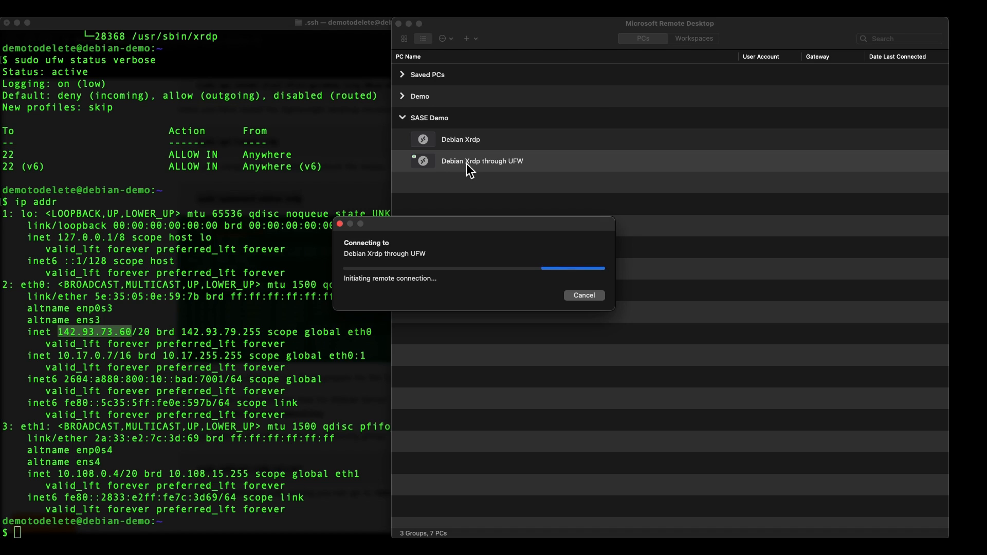
pyautogui.moveTo(463, 312)
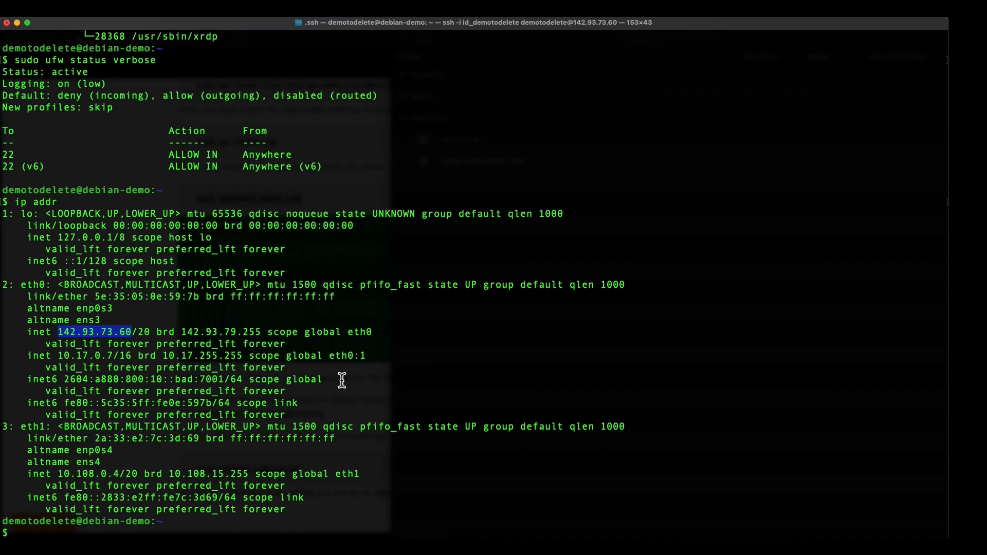
# Follow /var/log/ufw.log with sudo tail -f to watch UFW BLOCK entries, then stop with Ctrl+C
pyautogui.write('tail -')
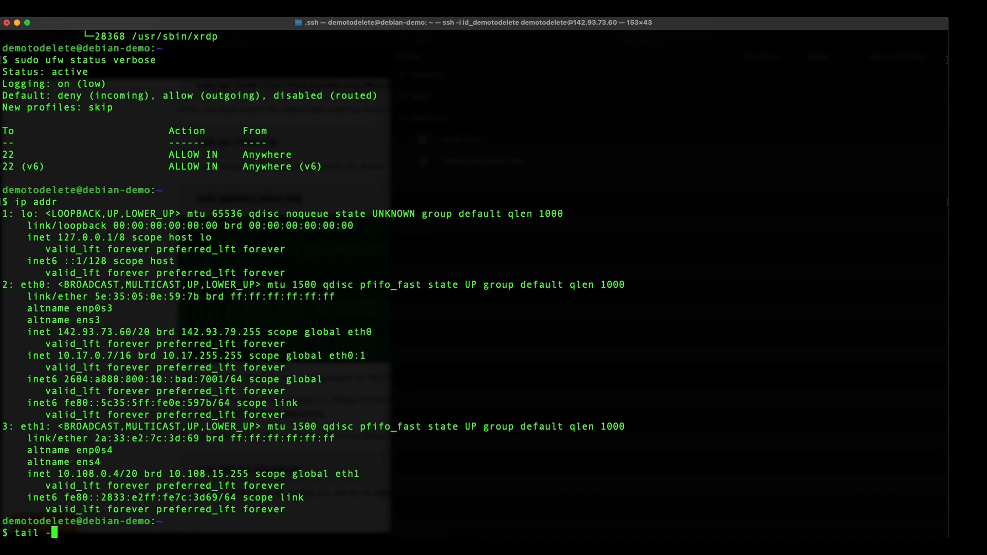
pyautogui.write('f /')
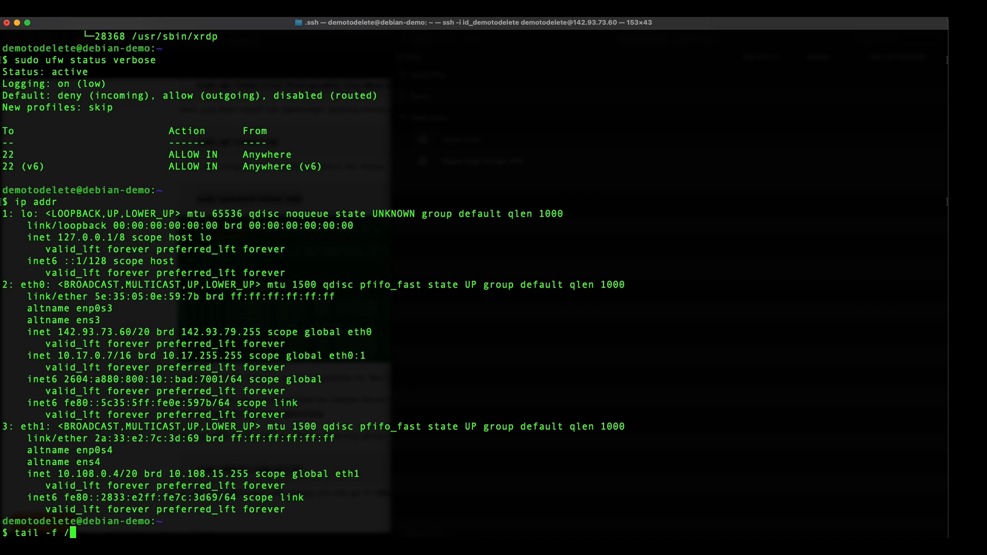
pyautogui.write('etc/va')
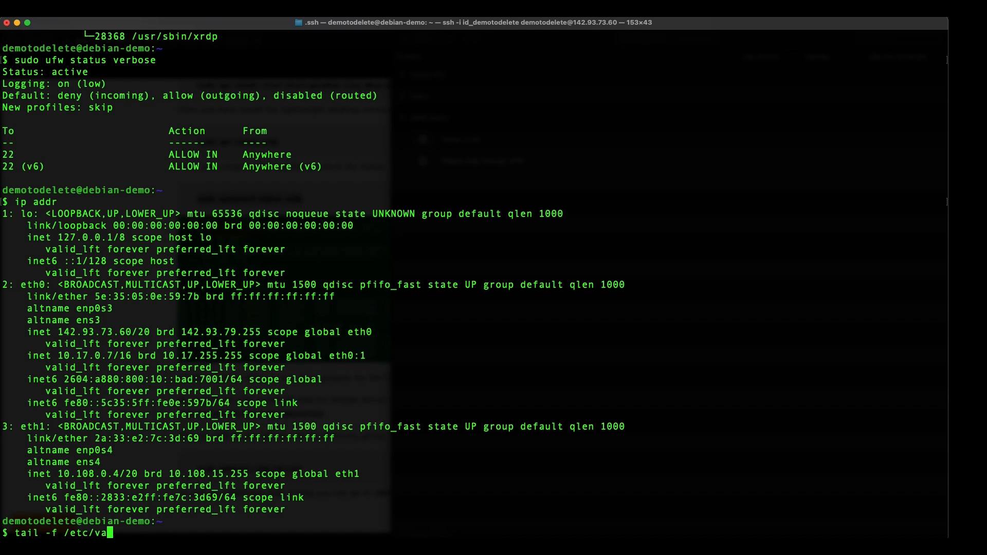
pyautogui.write('r/')
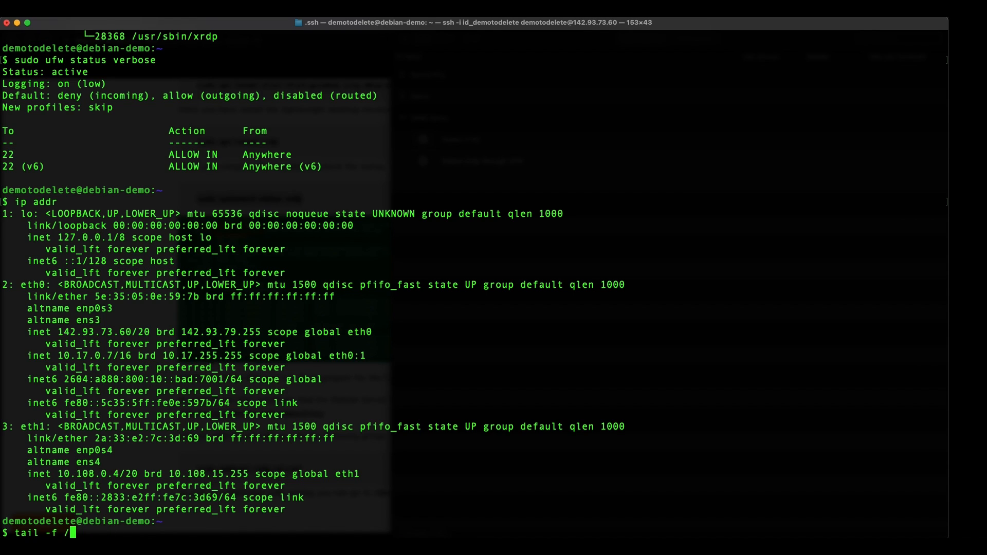
pyautogui.write('var/log')
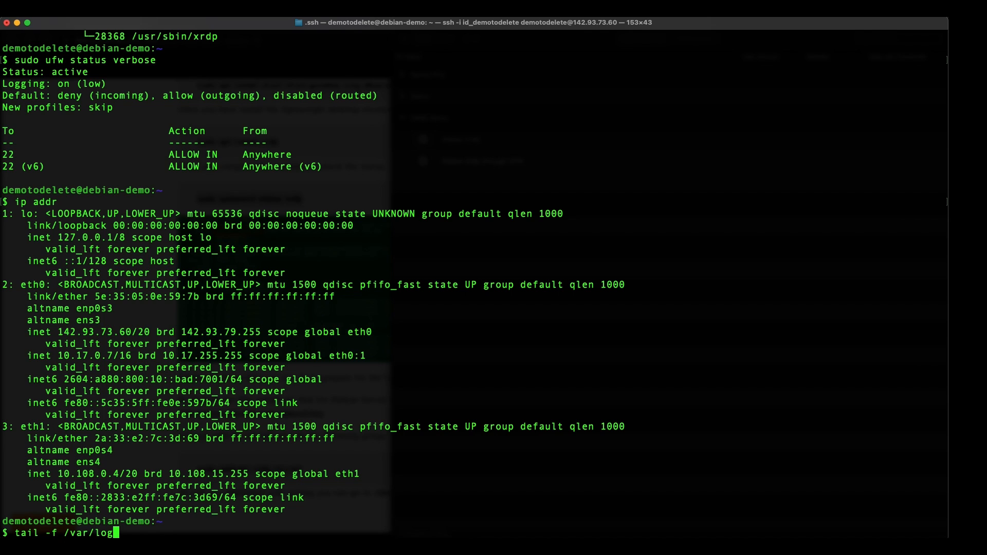
pyautogui.write('/ufw.log')
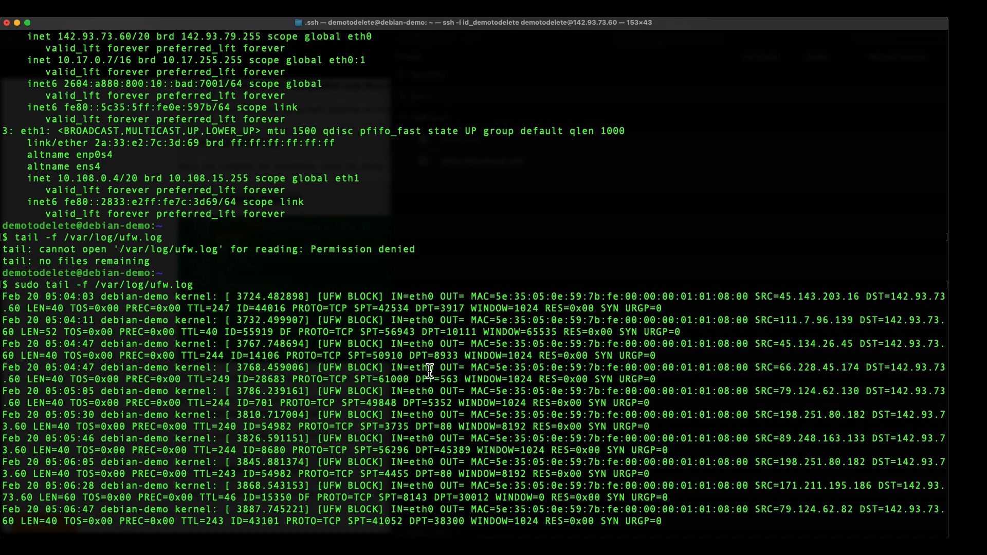
pyautogui.moveTo(459, 518)
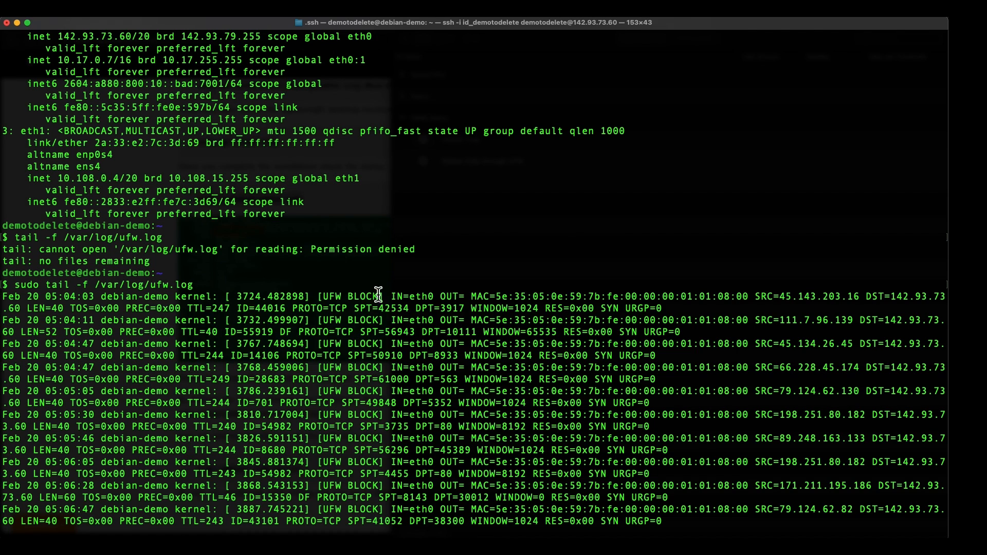
pyautogui.moveTo(327, 306)
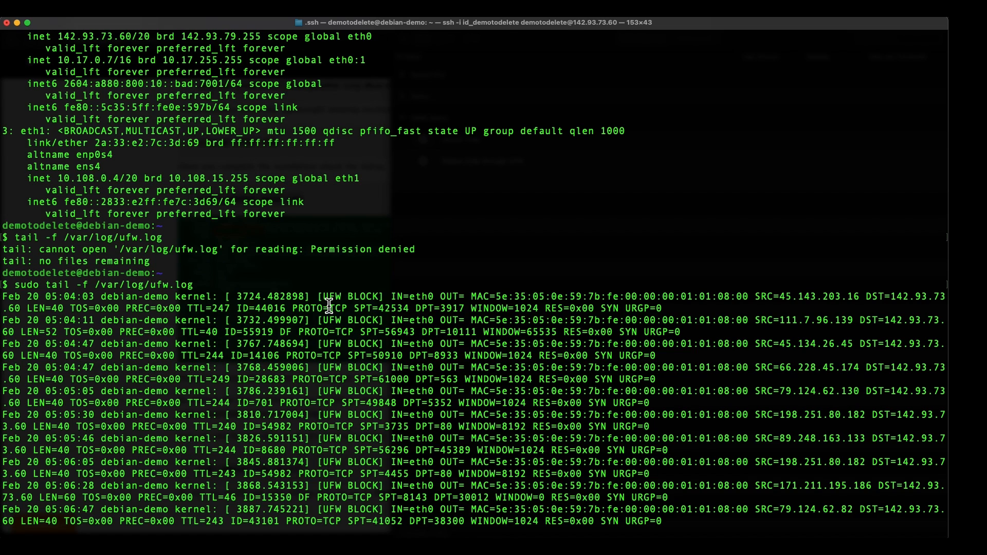
pyautogui.moveTo(386, 239)
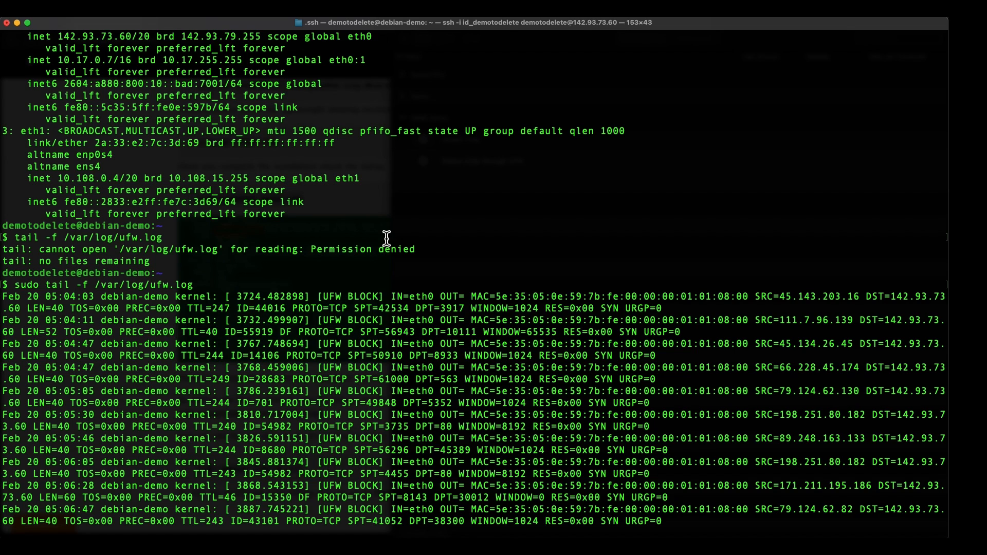
pyautogui.moveTo(598, 349)
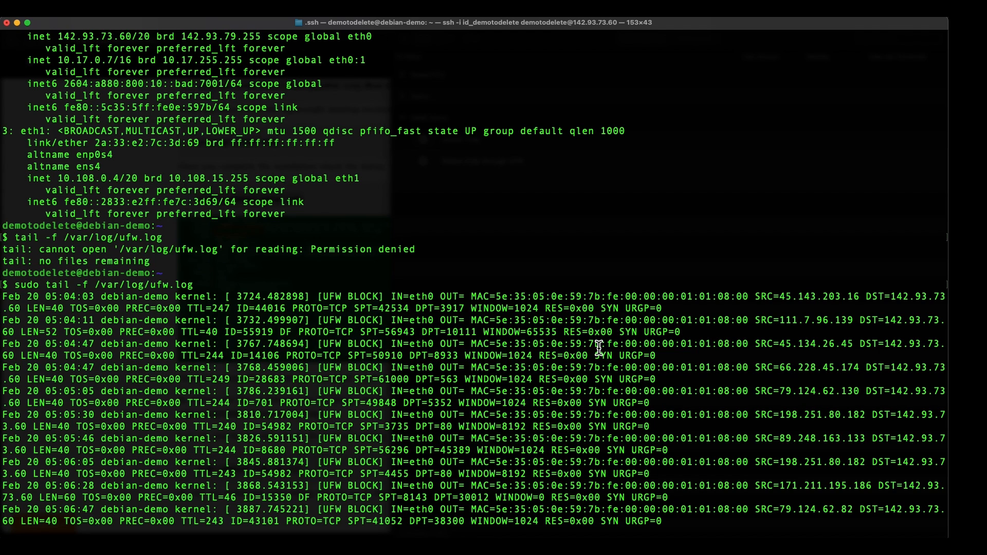
pyautogui.scroll(-3)
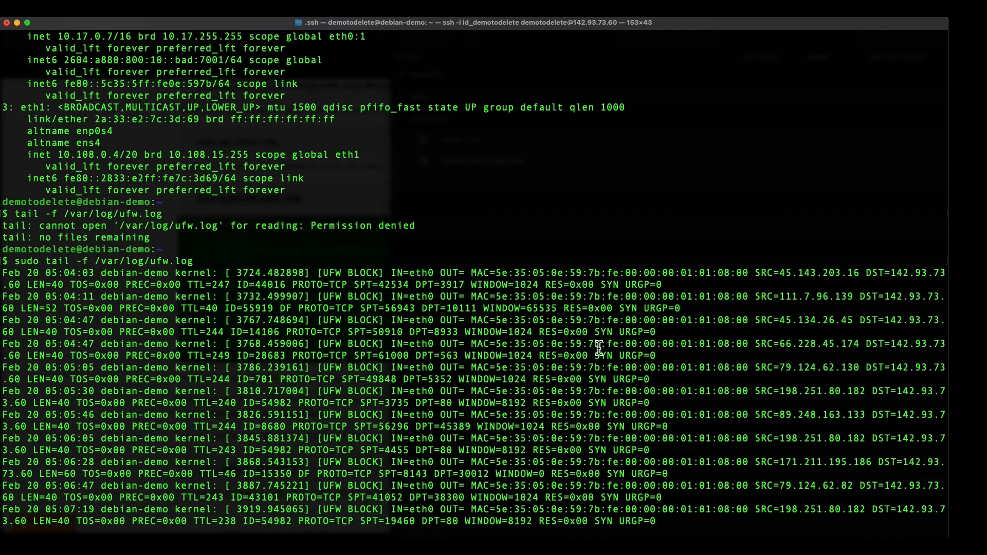
pyautogui.scroll(-3)
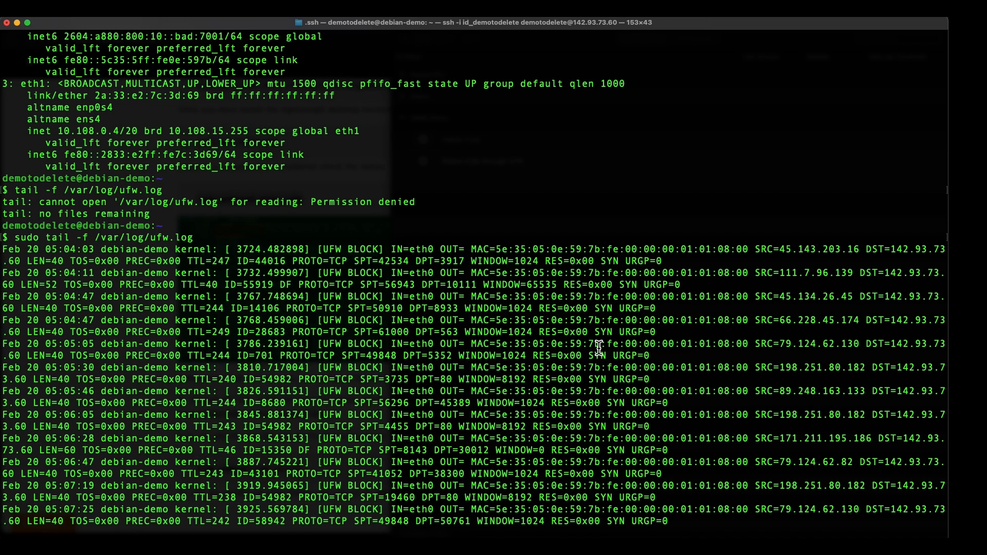
pyautogui.press('ctrl+c')
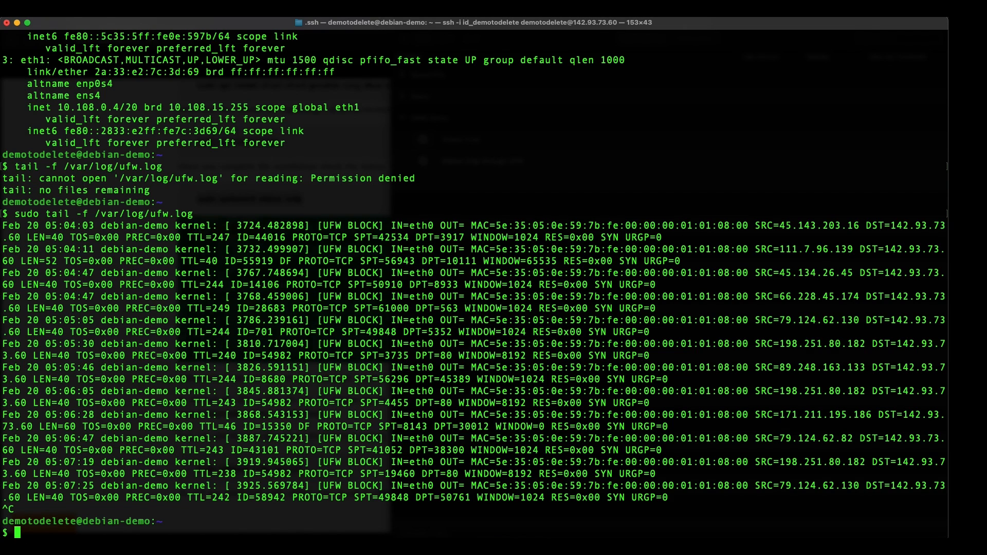
# Allow port 3389 through the firewall with sudo ufw allow 3389
pyautogui.write('sudo ufw')
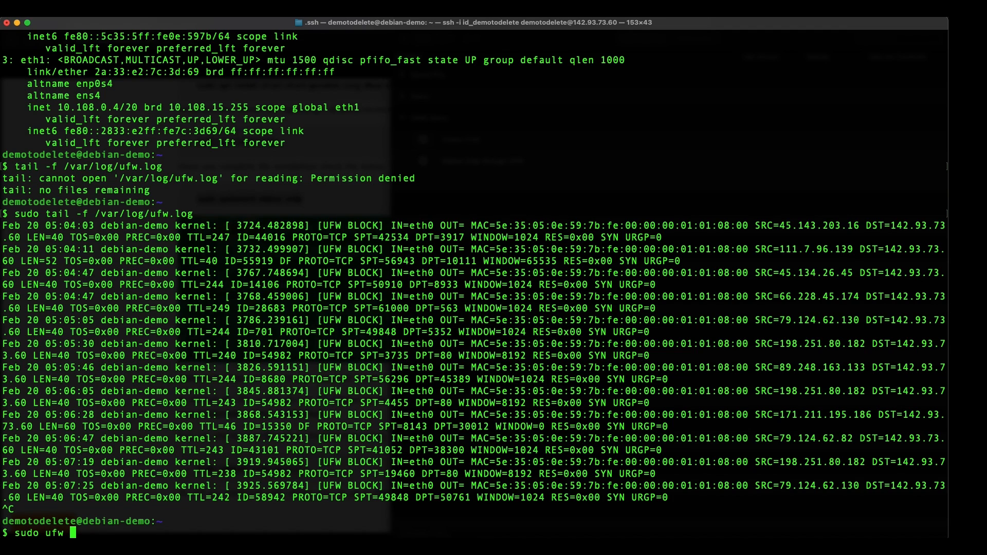
pyautogui.write('allo')
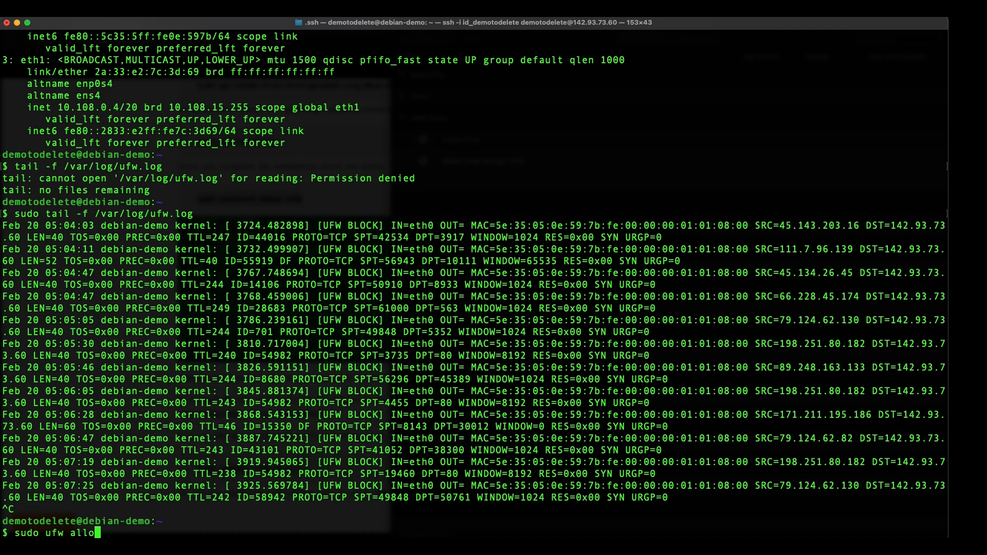
pyautogui.write('w')
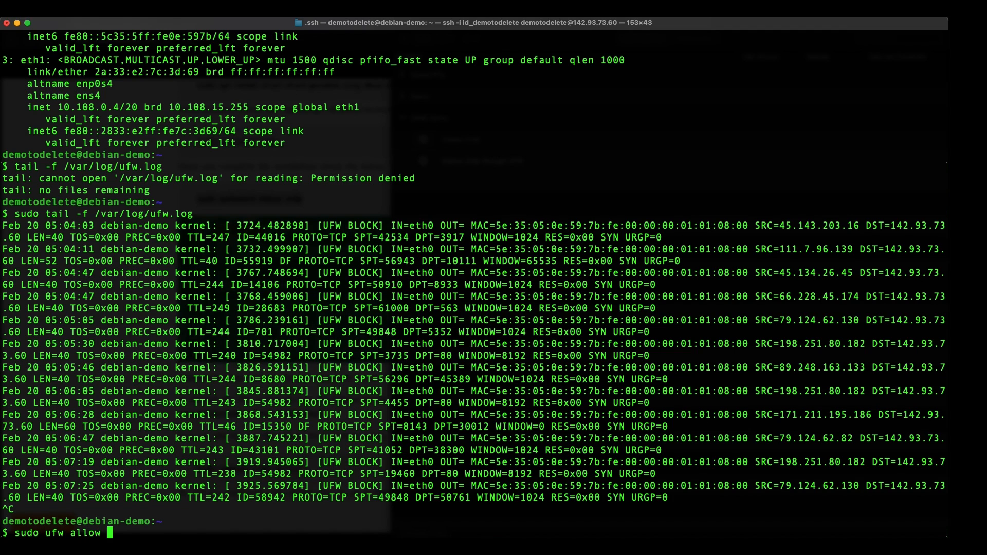
pyautogui.write('3389')
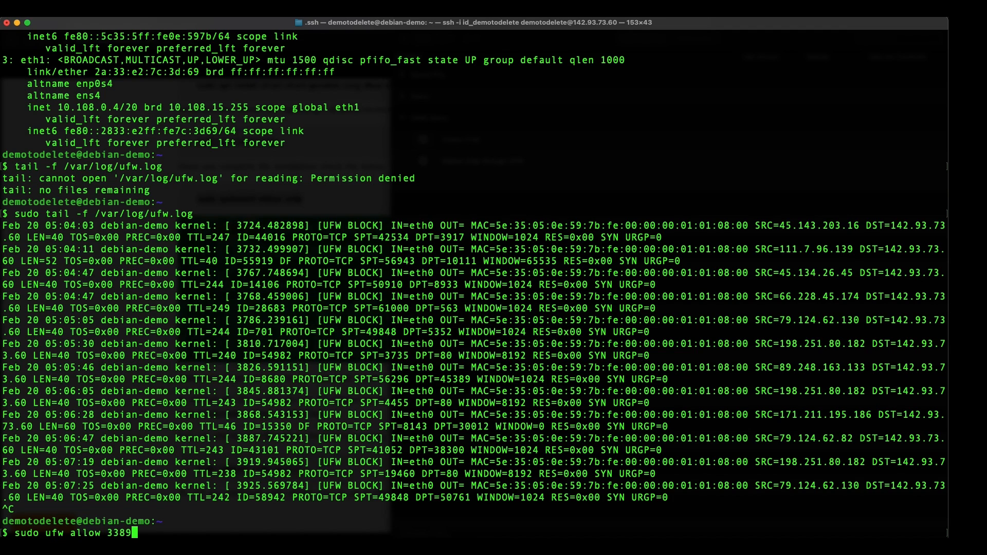
pyautogui.press('Return')
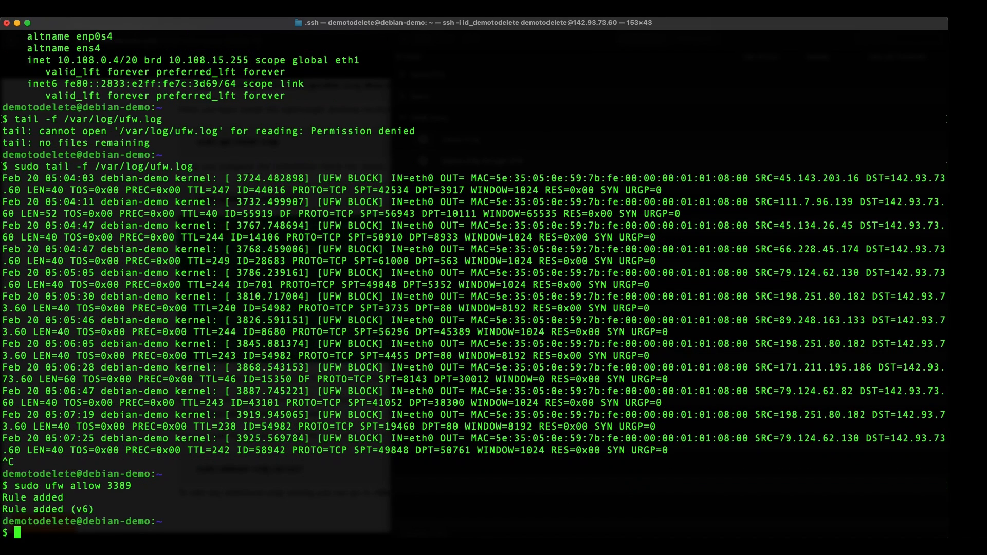
# List the user-added firewall rules with sudo ufw show added
pyautogui.write('sho')
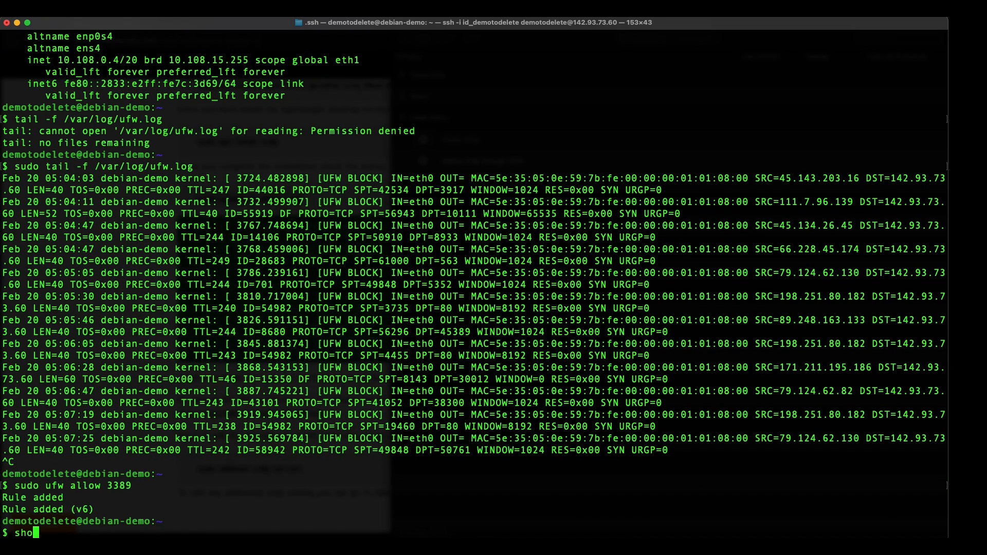
pyautogui.write('w')
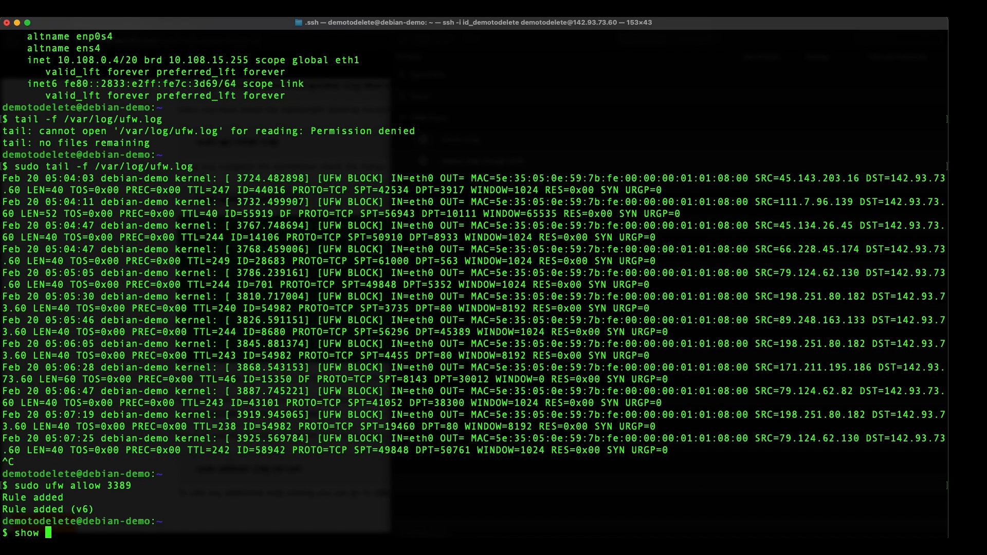
pyautogui.write('sudo uf')
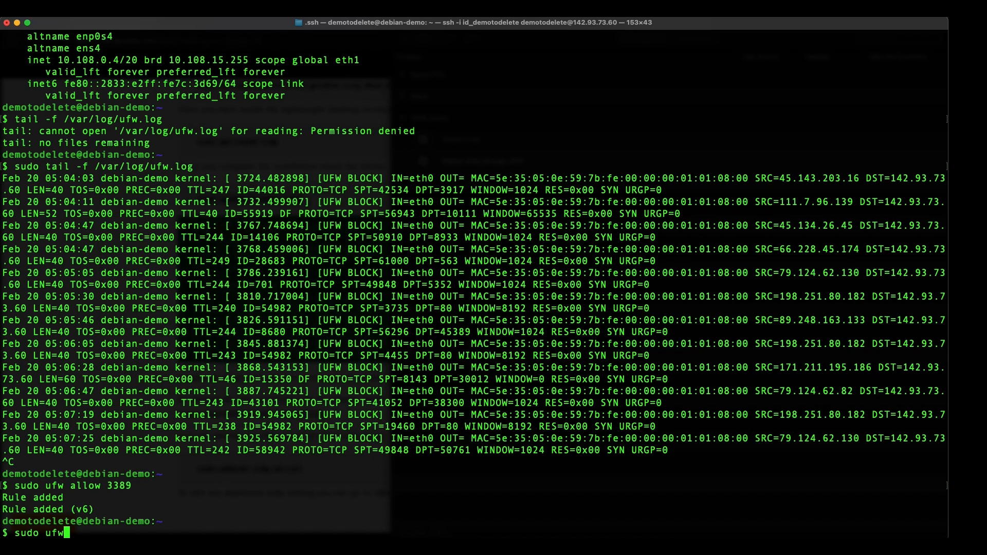
pyautogui.write('sho')
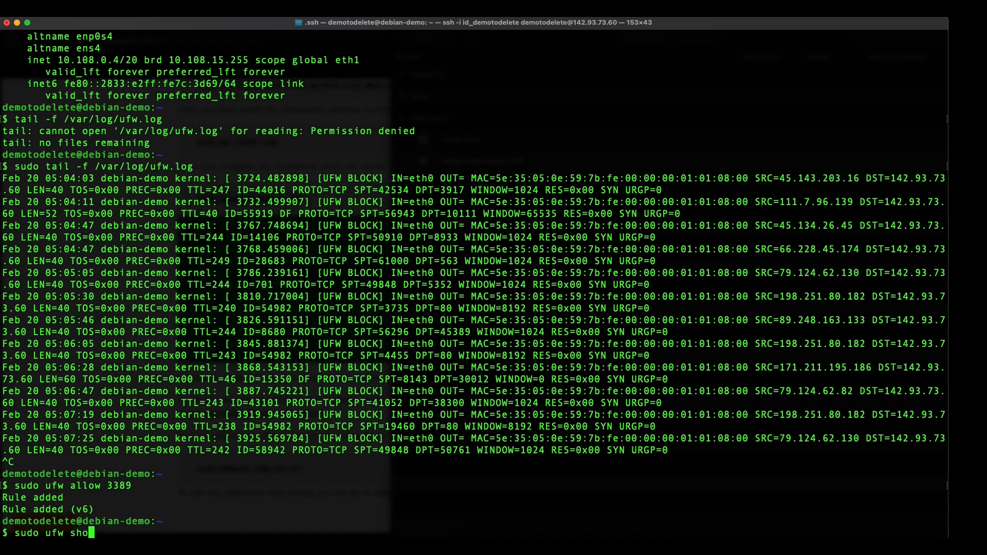
pyautogui.write('wad')
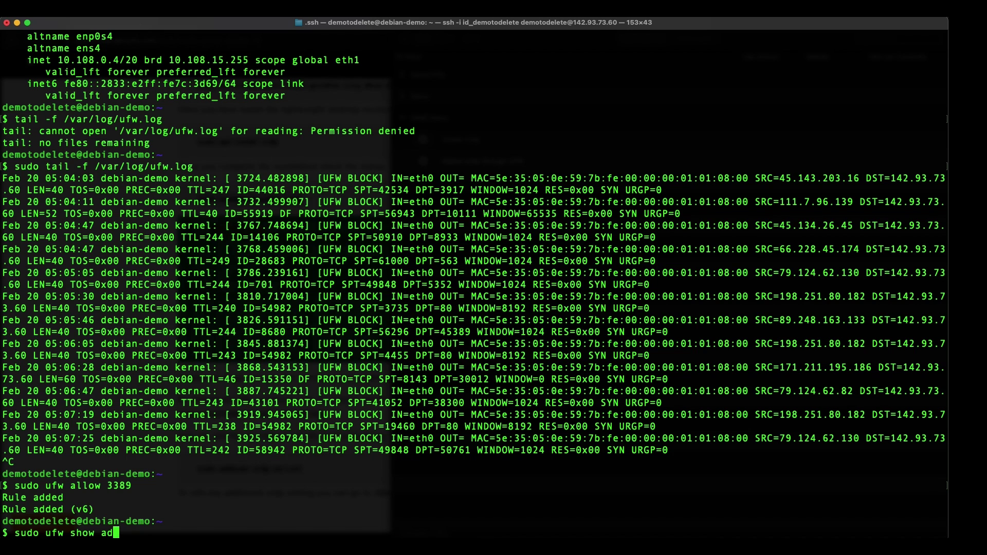
pyautogui.write('ded')
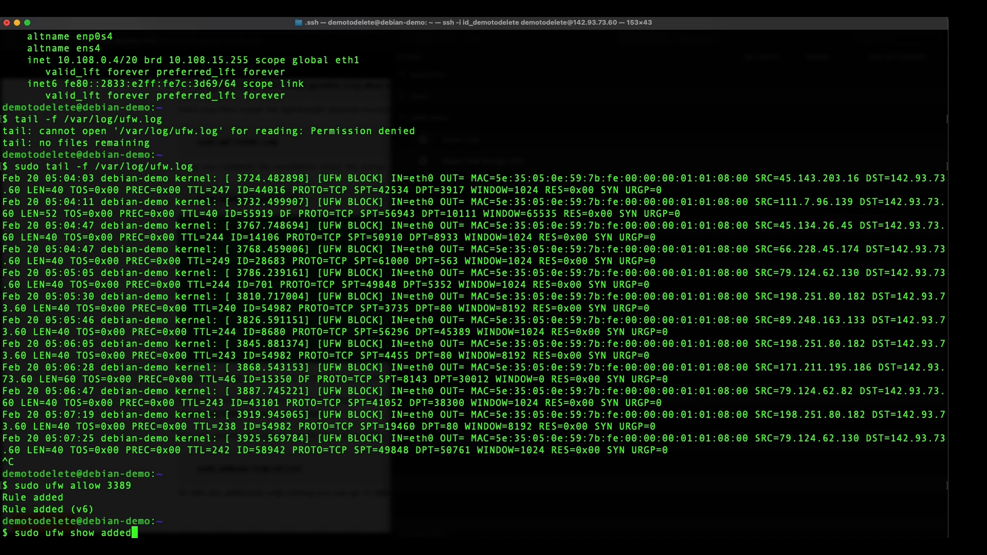
pyautogui.press('Return')
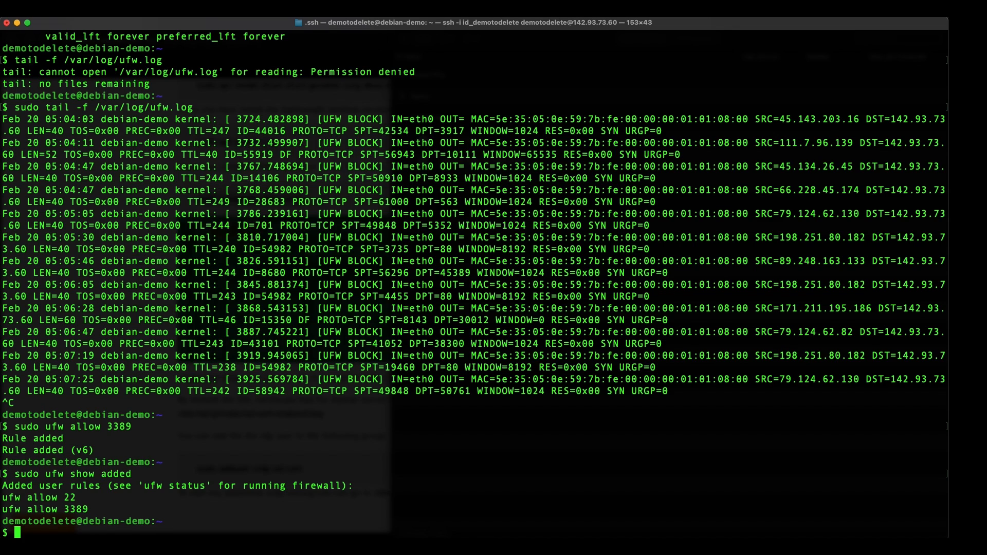
# Check the verbose ufw status showing ports 22 and 3389 allowed in for IPv4 and IPv6
pyautogui.write('sudo ufw')
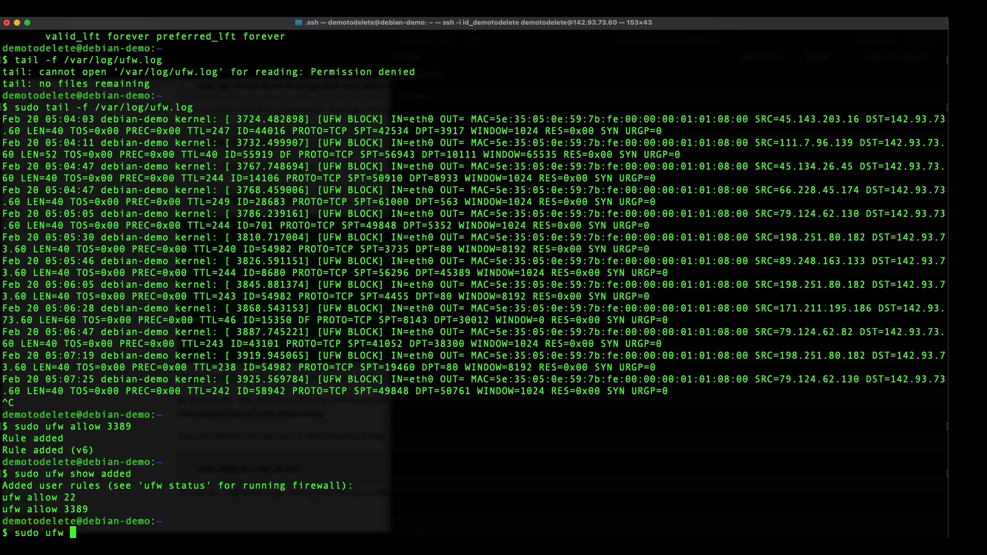
pyautogui.write('sttus')
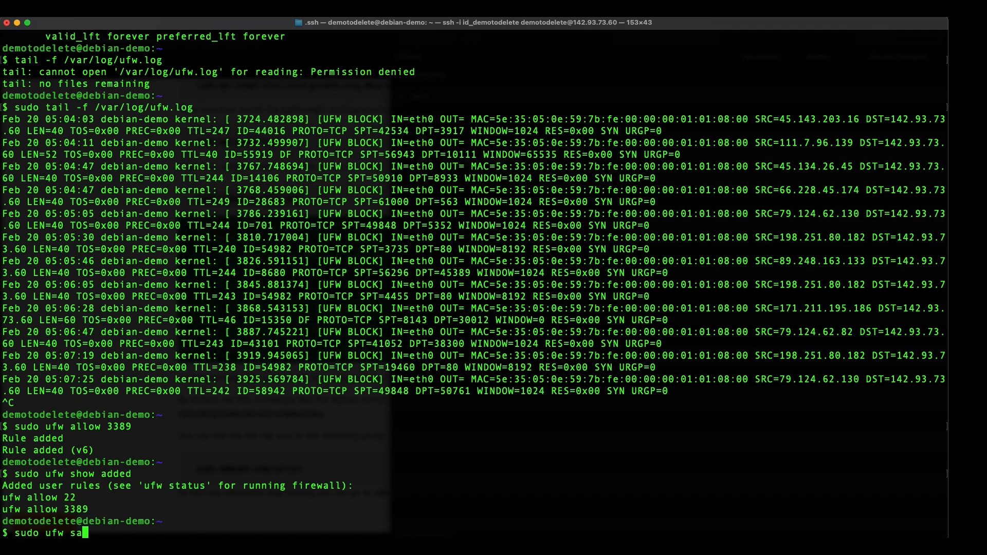
pyautogui.write('tatus verbose')
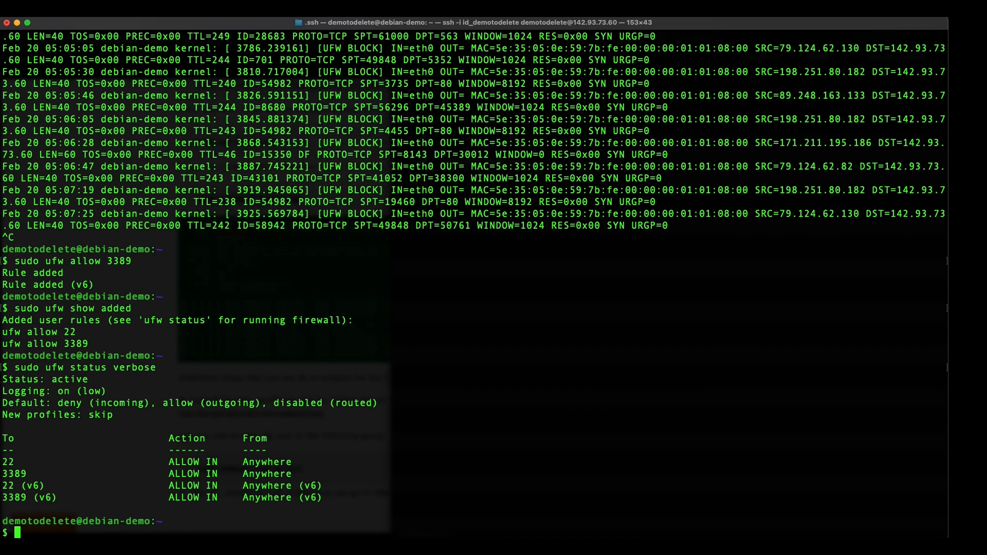
pyautogui.moveTo(35, 489)
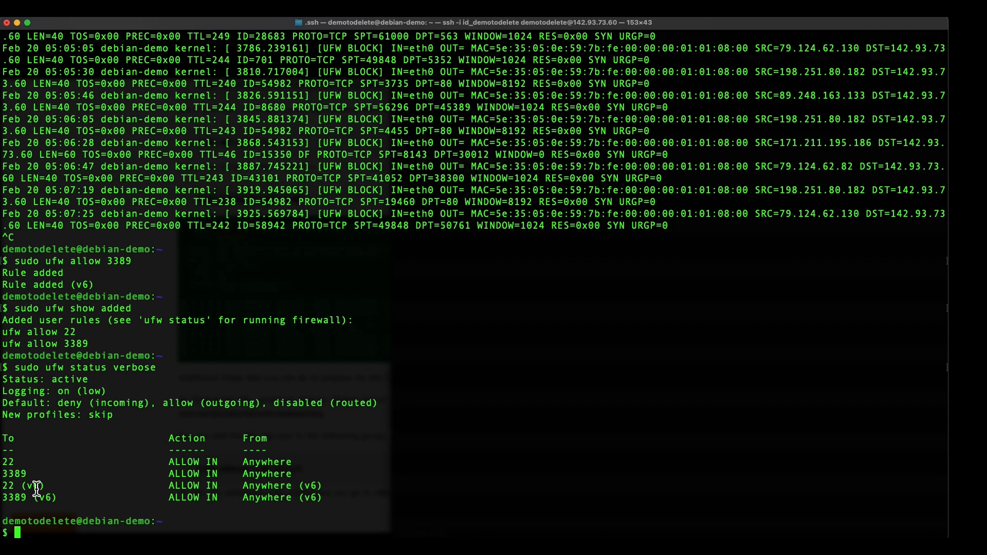
pyautogui.moveTo(40, 496)
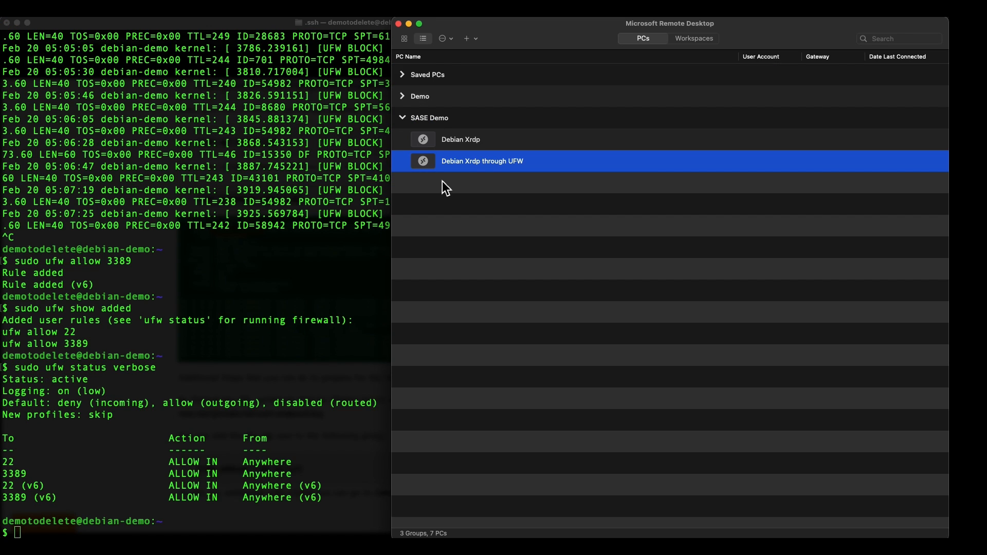
# Connect to the Debian Xrdp through UFW PC, accepting the unverified identity warning
pyautogui.doubleClick(481, 160)
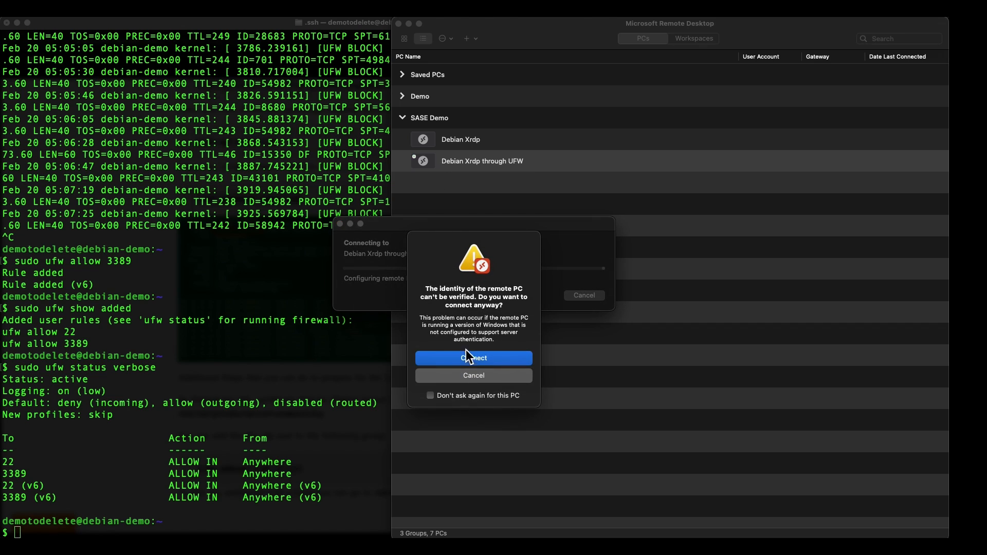
pyautogui.click(473, 358)
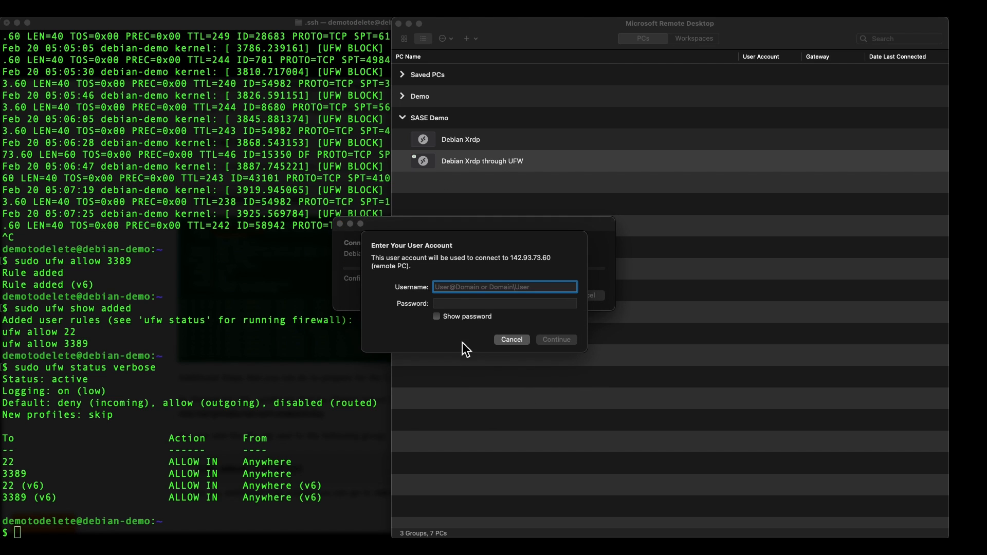
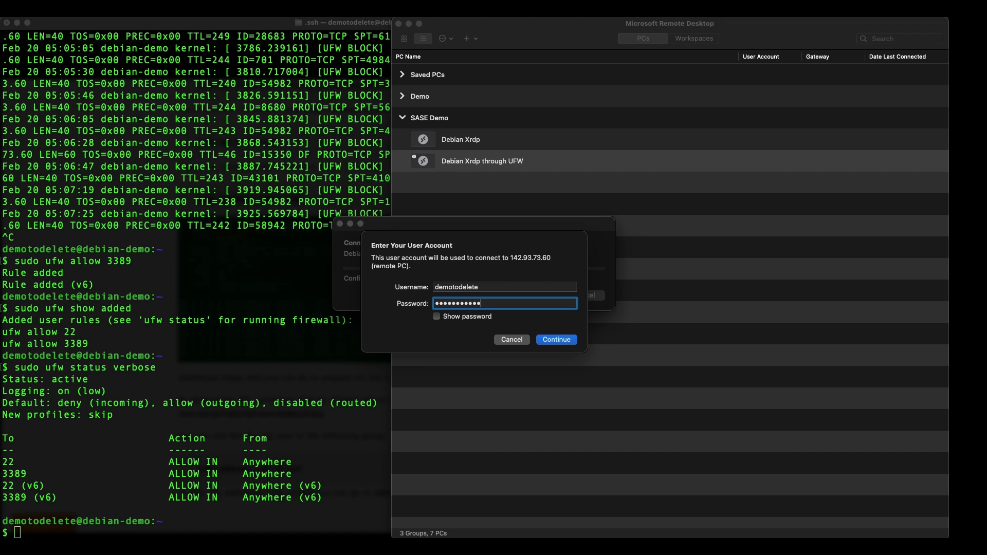
# Sign in as user 'demo' with the account password and start the remote session
pyautogui.click(555, 340)
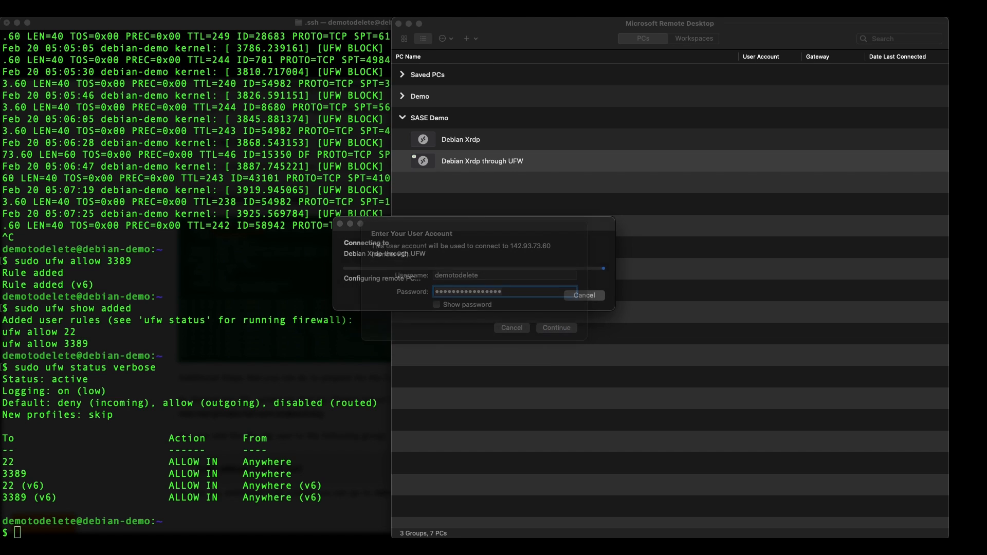
pyautogui.click(555, 327)
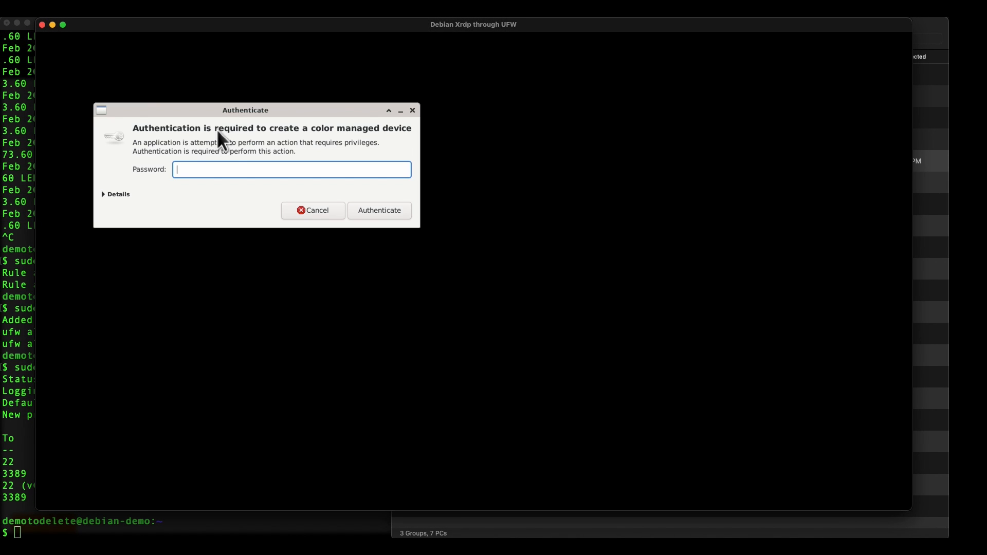
pyautogui.moveTo(233, 175)
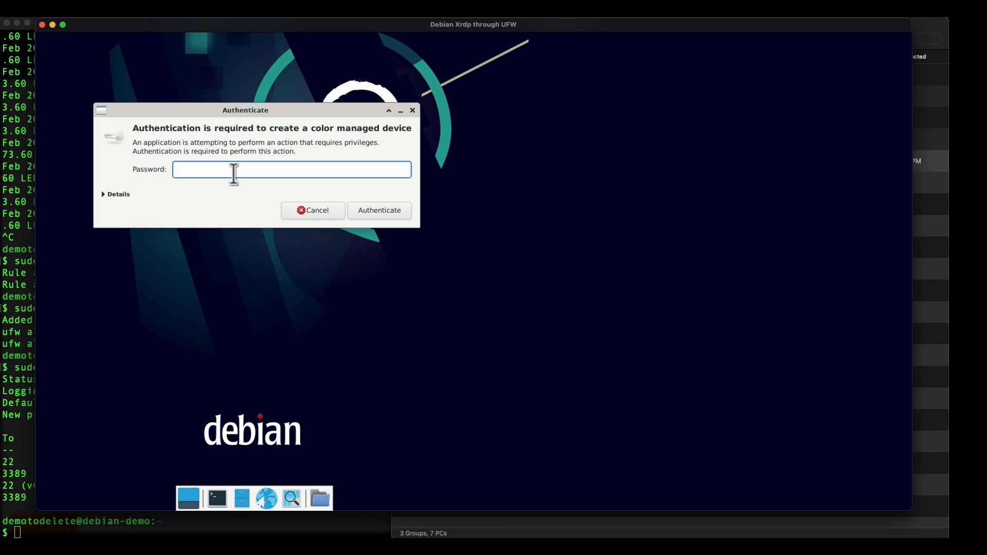
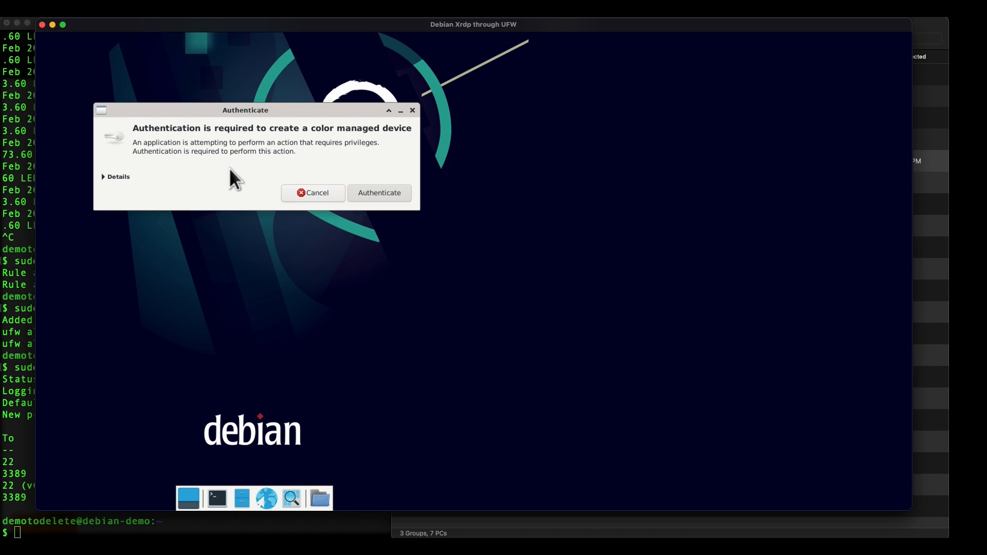
# Enter the account password in the Authenticate dialog to authorize the color managed device
pyautogui.click(313, 192)
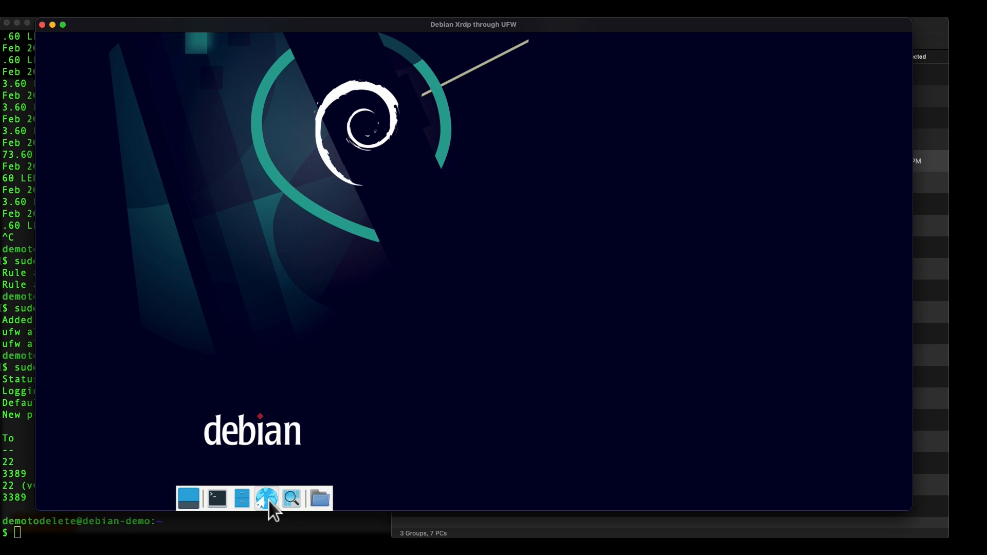
pyautogui.click(265, 497)
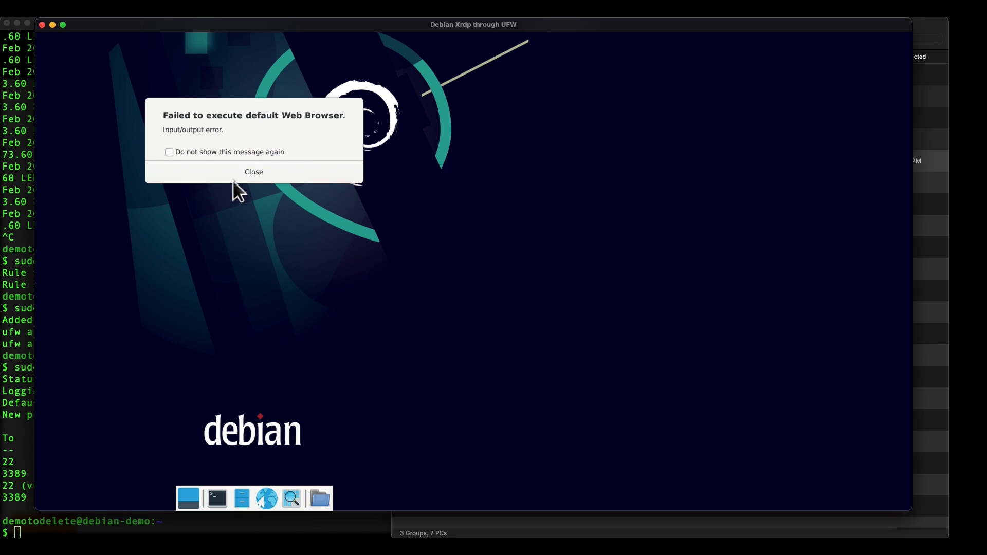
pyautogui.click(254, 172)
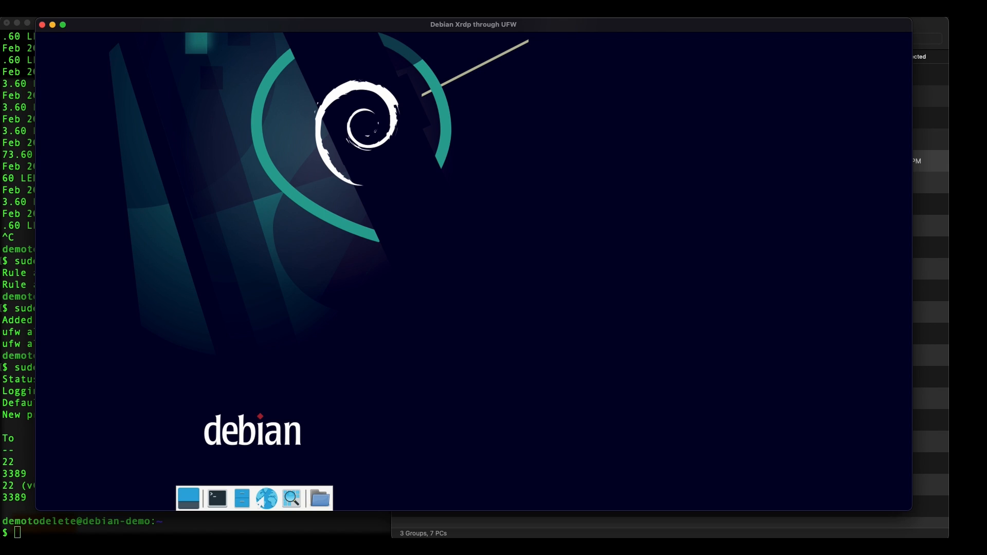
pyautogui.moveTo(266, 497)
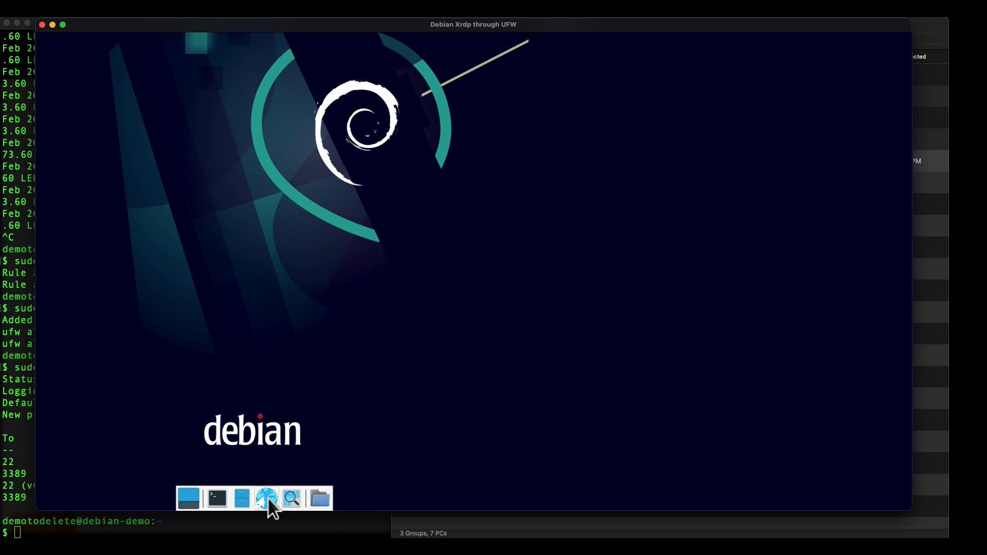
pyautogui.moveTo(217, 499)
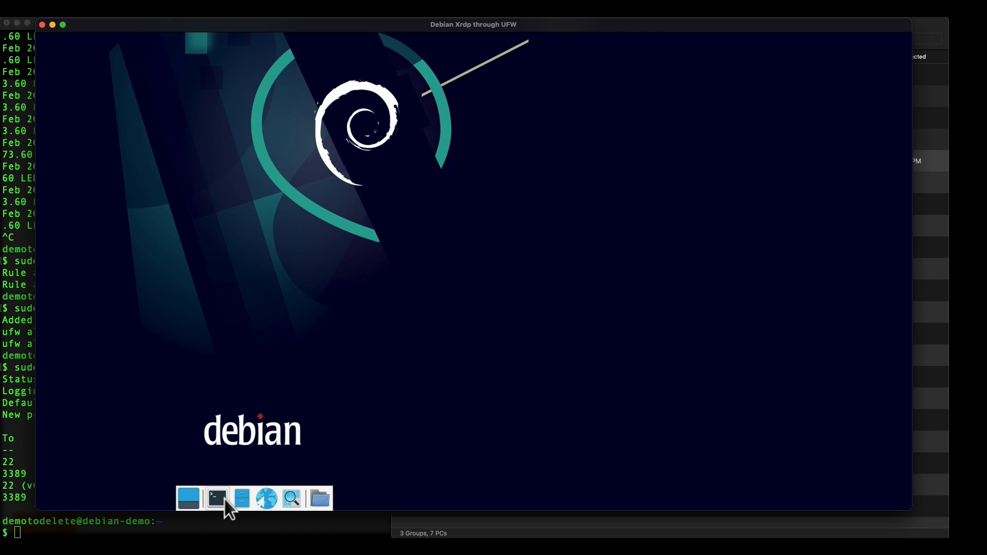
pyautogui.click(188, 497)
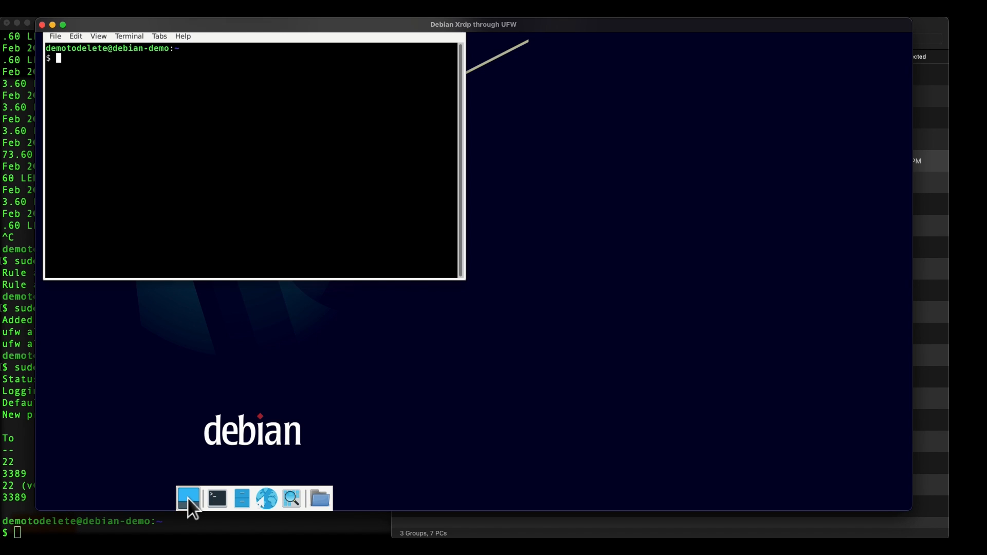
pyautogui.click(188, 497)
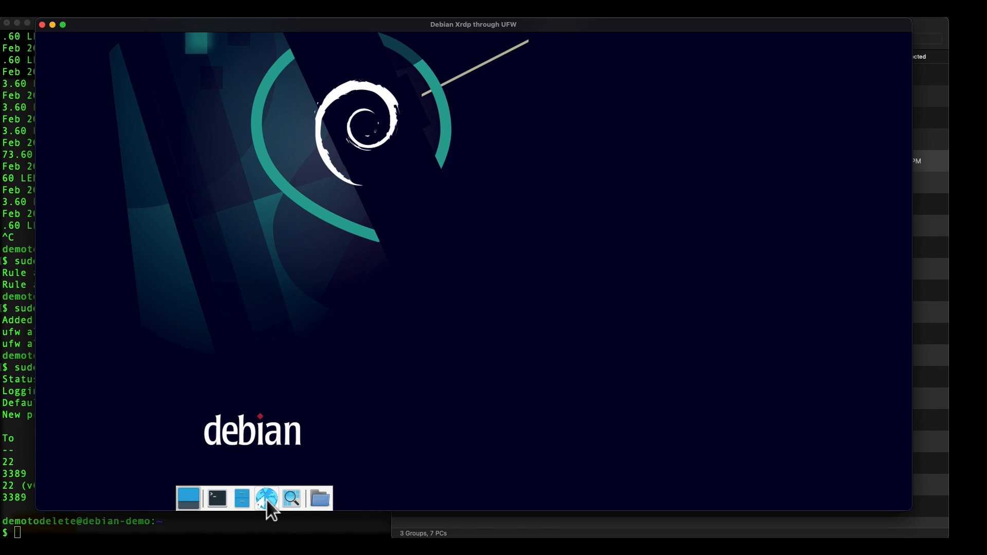
pyautogui.click(265, 497)
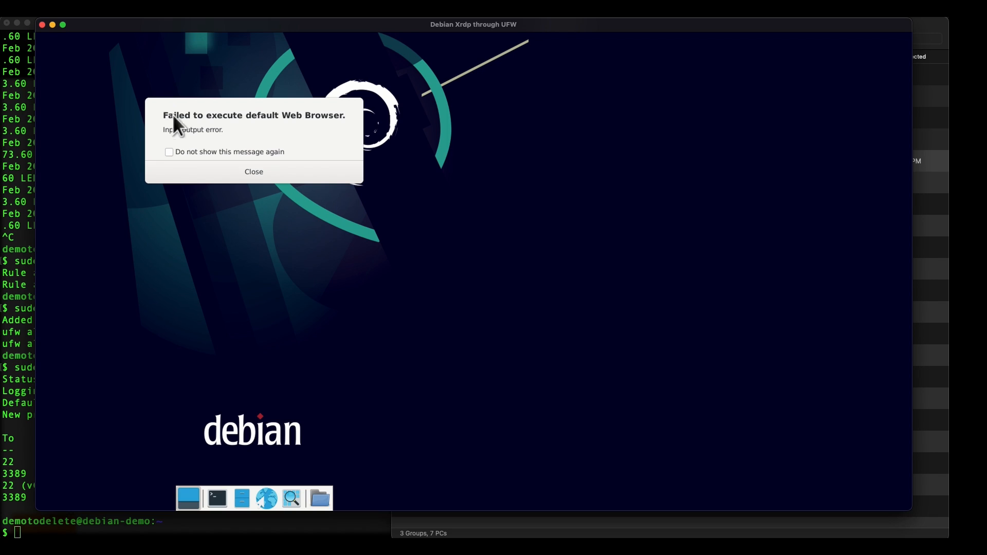
pyautogui.moveTo(172, 164)
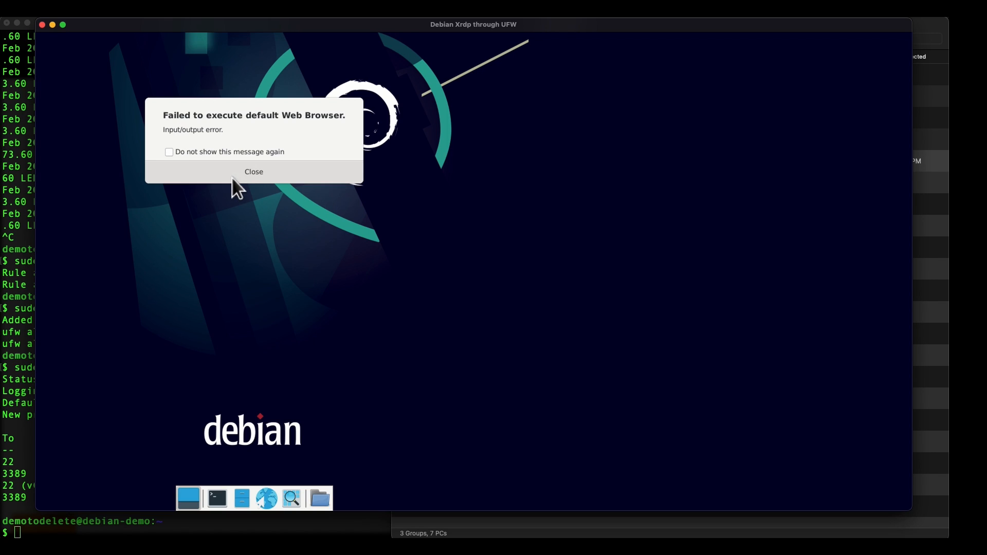
pyautogui.click(253, 171)
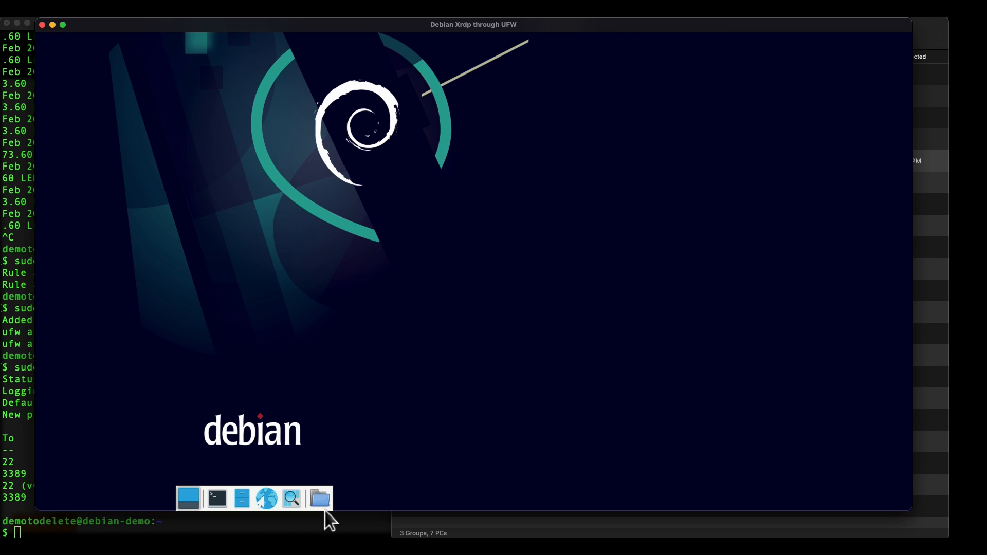
# Bring up the Application Finder and browse the Office and Commands History categories
pyautogui.click(290, 497)
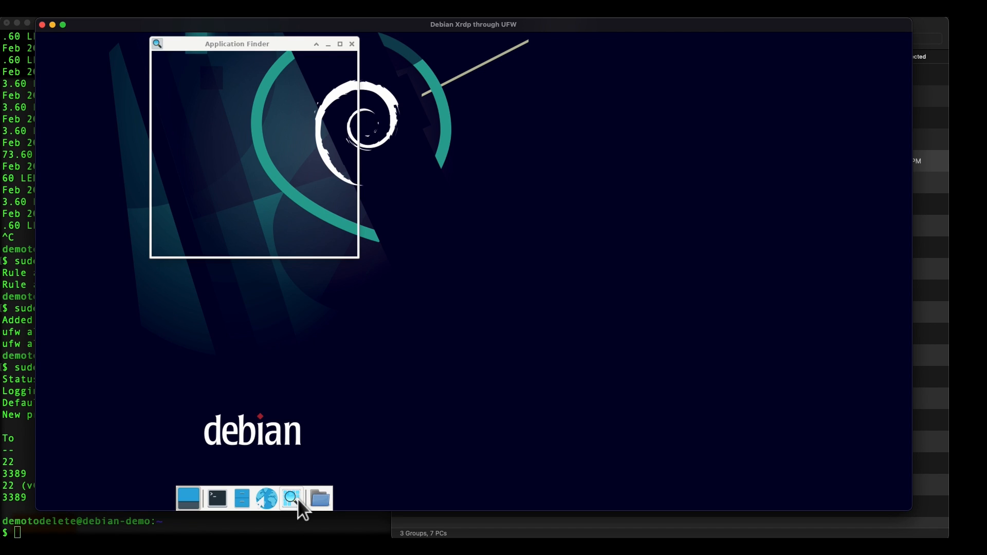
pyautogui.click(290, 498)
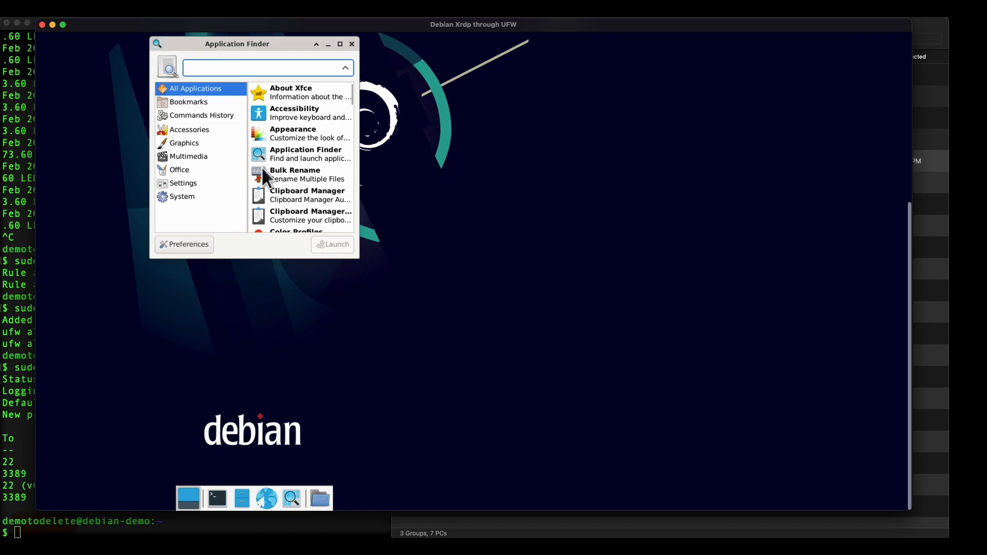
pyautogui.click(179, 170)
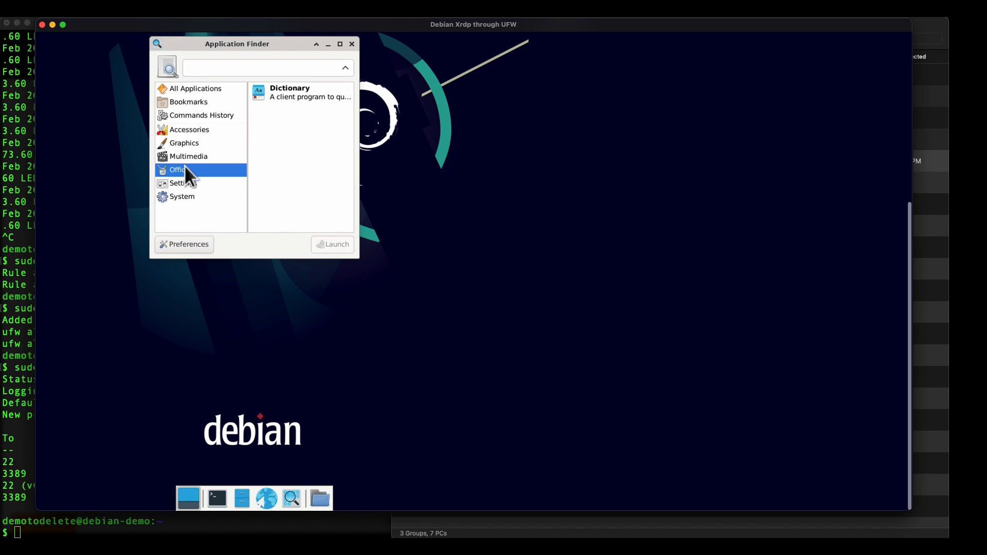
pyautogui.click(188, 156)
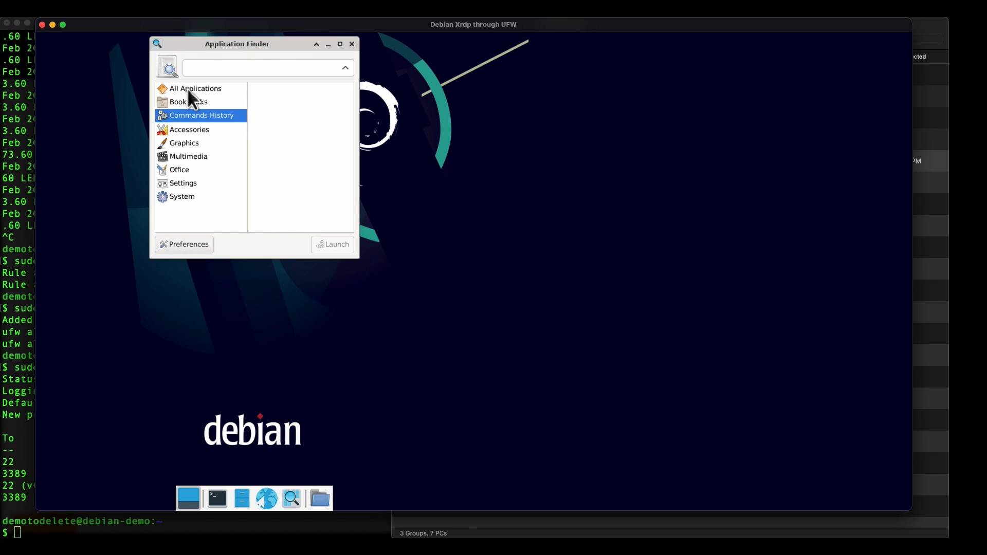
# Search for 'brow' and launch the Web Browser from the results
pyautogui.write('brow')
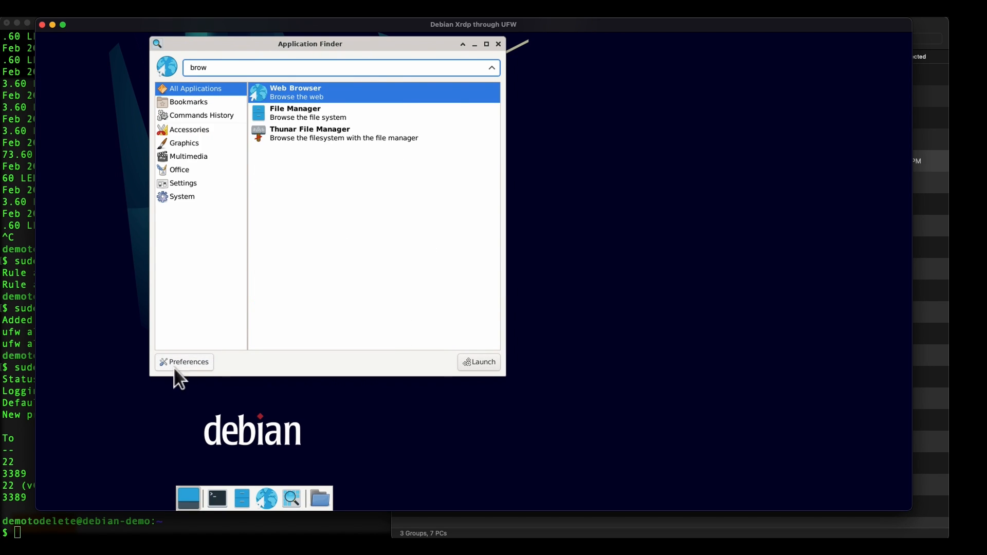
pyautogui.click(478, 362)
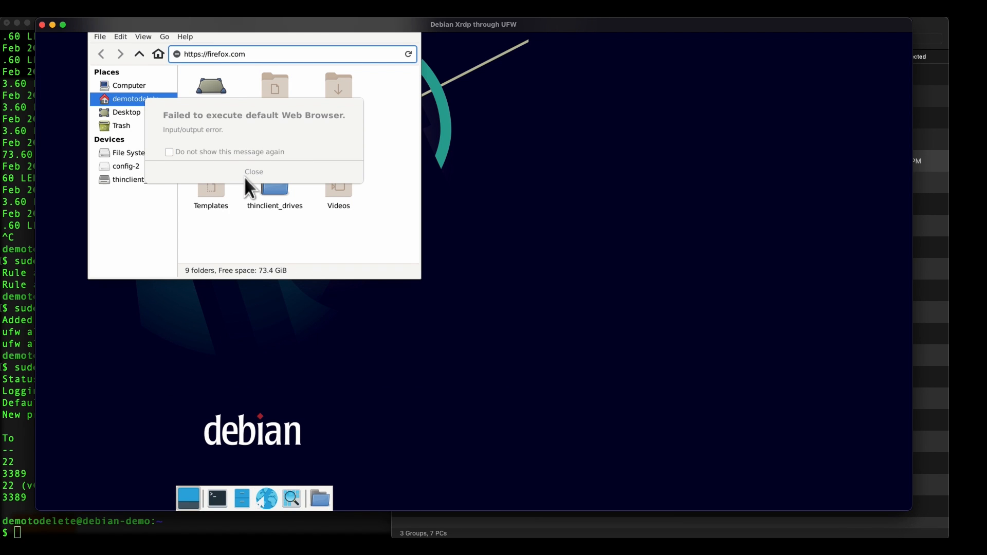
# Dismiss the browser launch error, move the Thunar window lower and close it
pyautogui.click(253, 172)
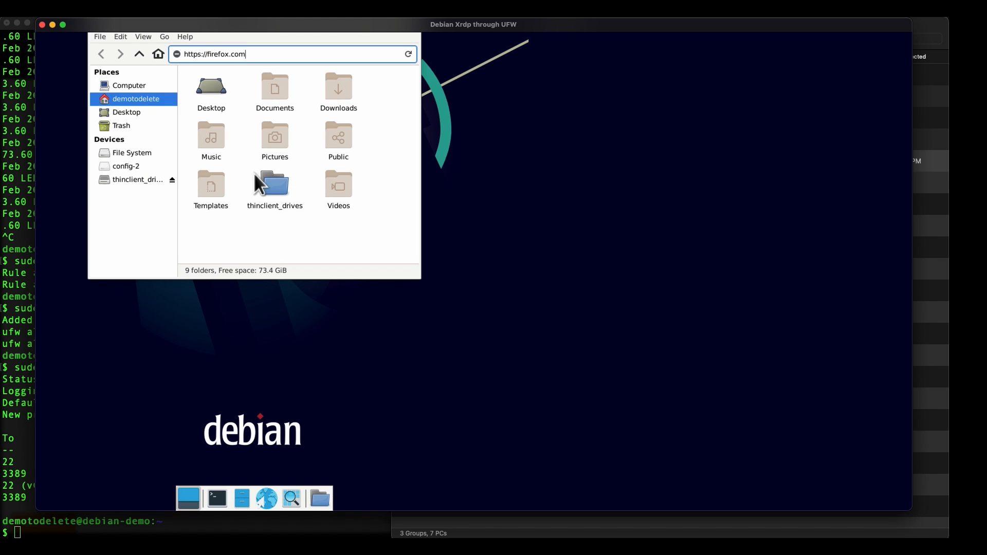
pyautogui.moveTo(403, 57)
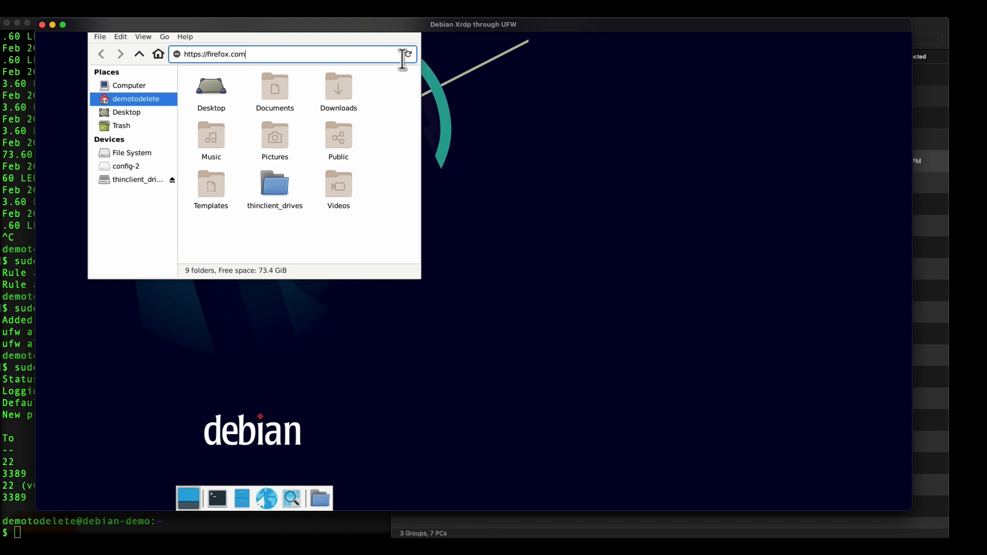
pyautogui.moveTo(421, 113)
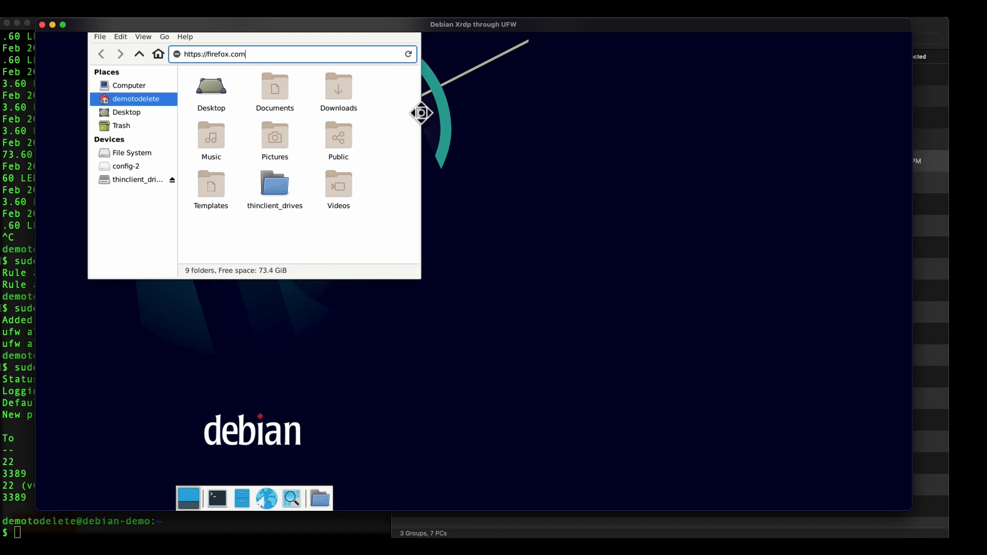
pyautogui.moveTo(252, 32); pyautogui.dragTo(275, 99)
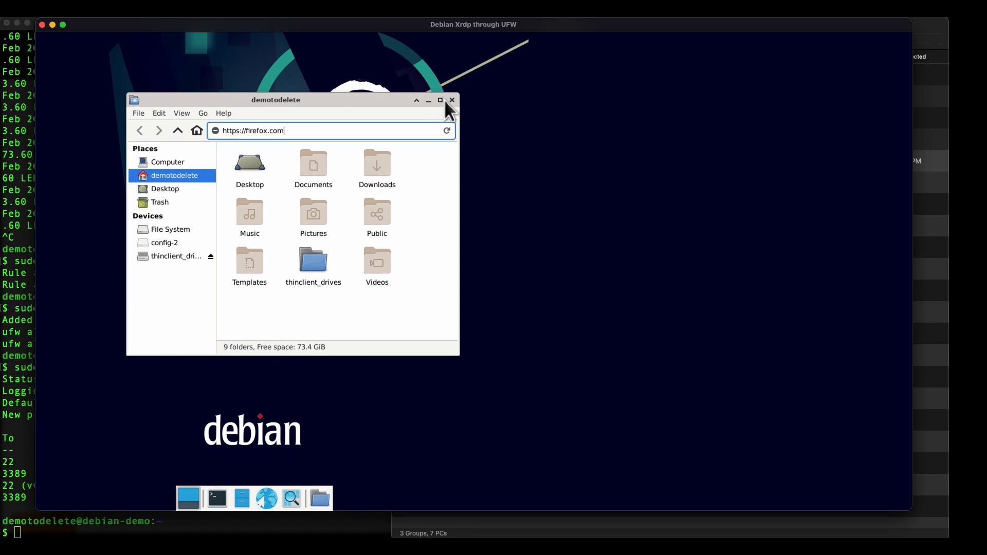
pyautogui.moveTo(451, 100)
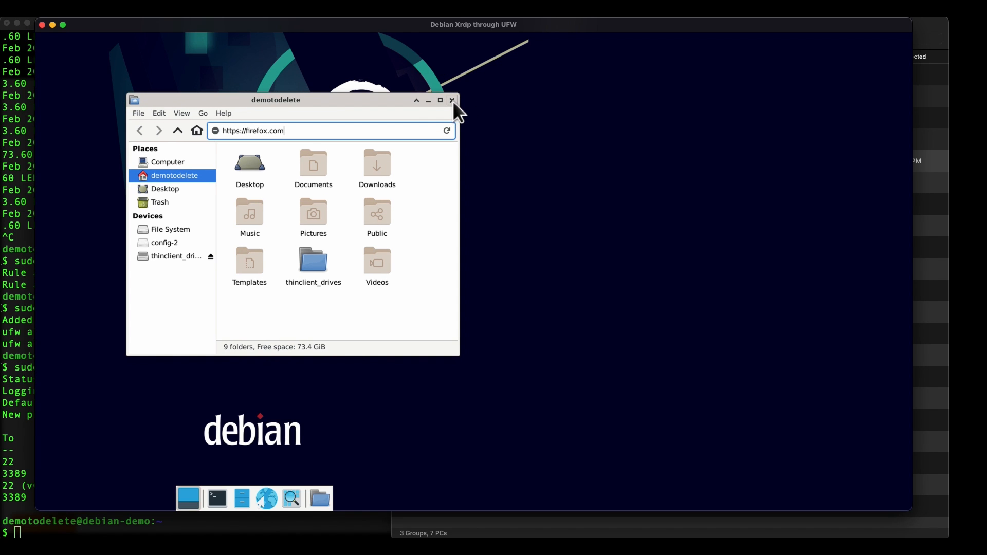
pyautogui.click(452, 100)
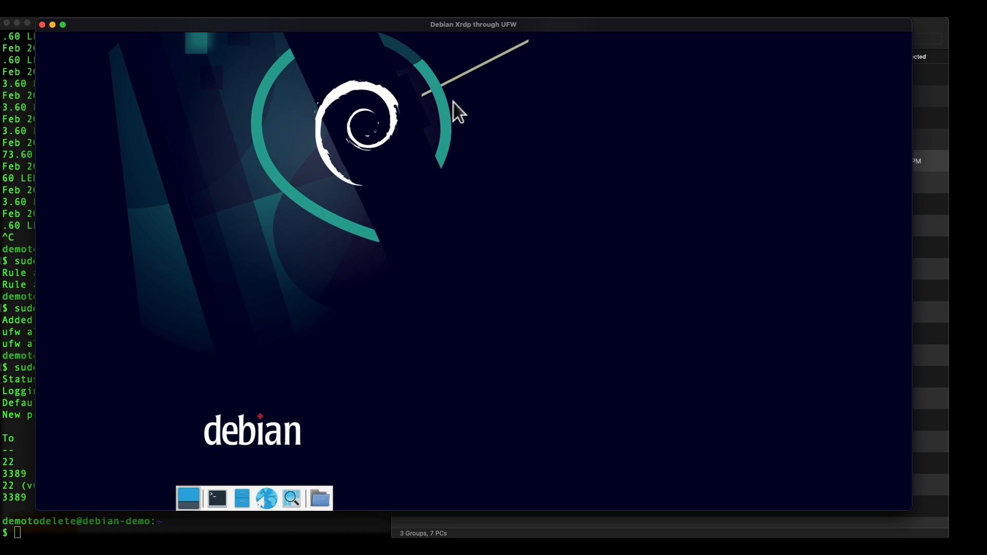
pyautogui.moveTo(226, 189)
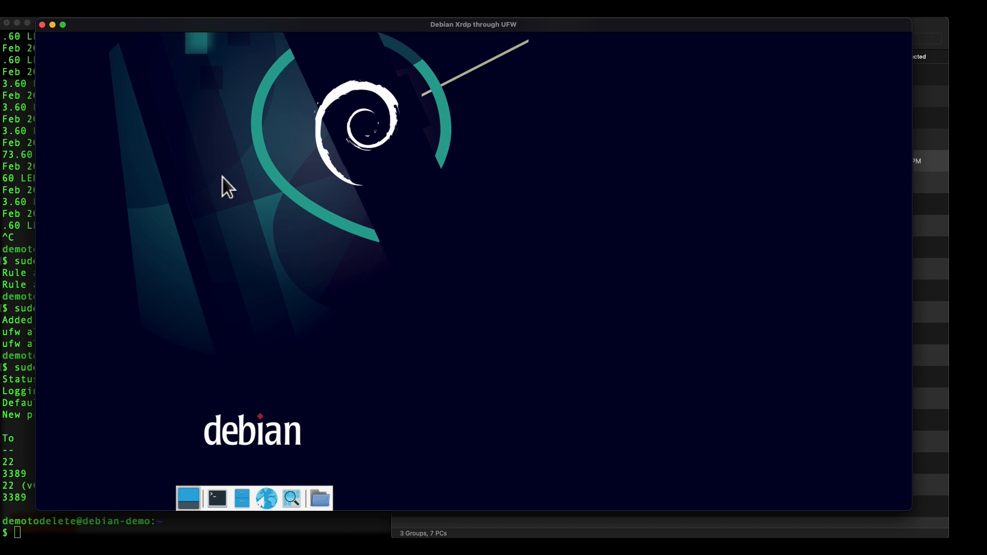
pyautogui.moveTo(161, 271)
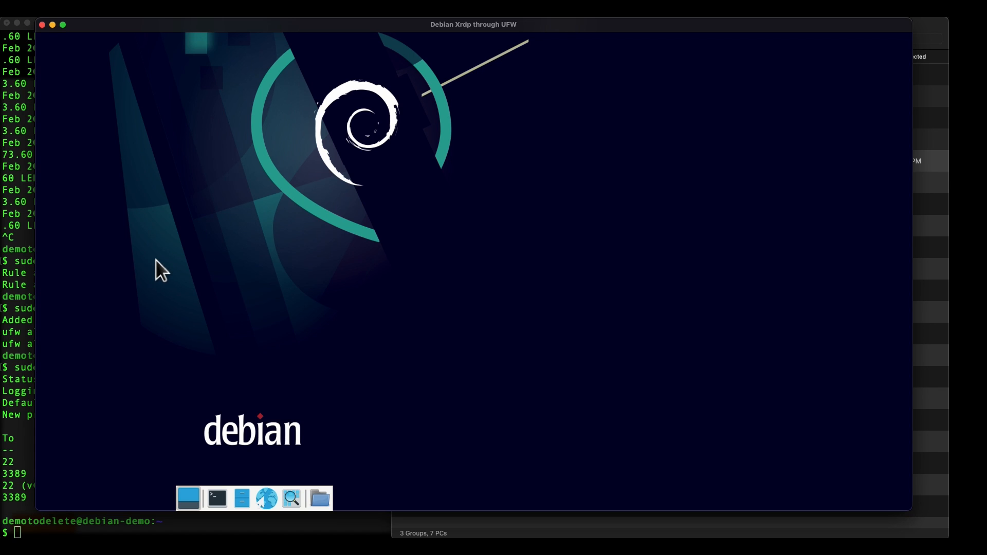